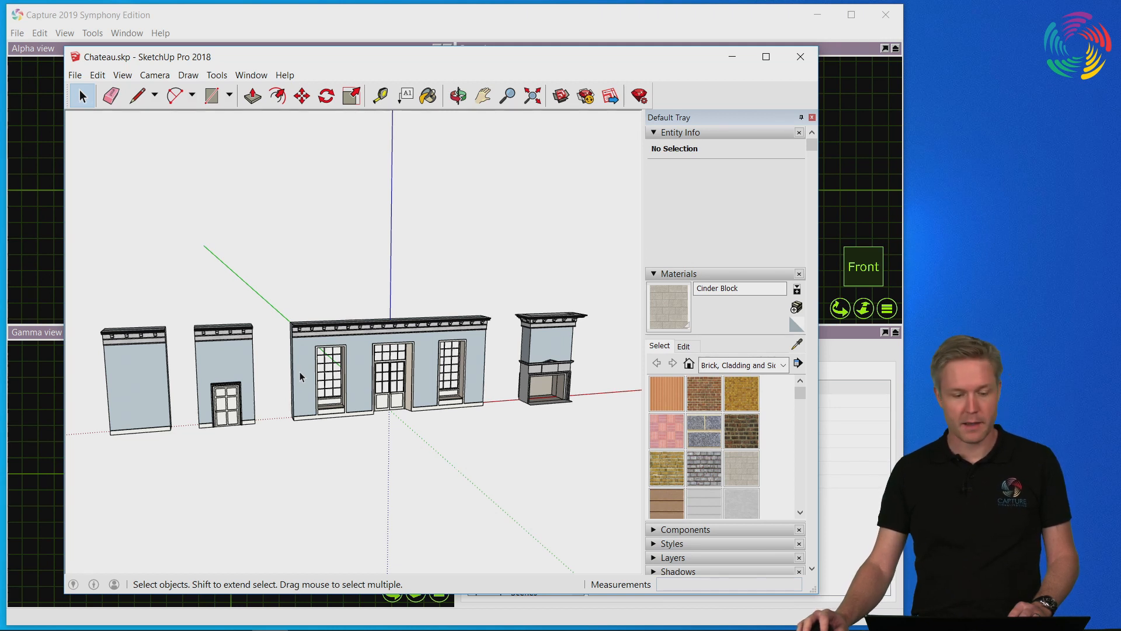
{"action": "mouse_move", "coordinate": [92, 310]}
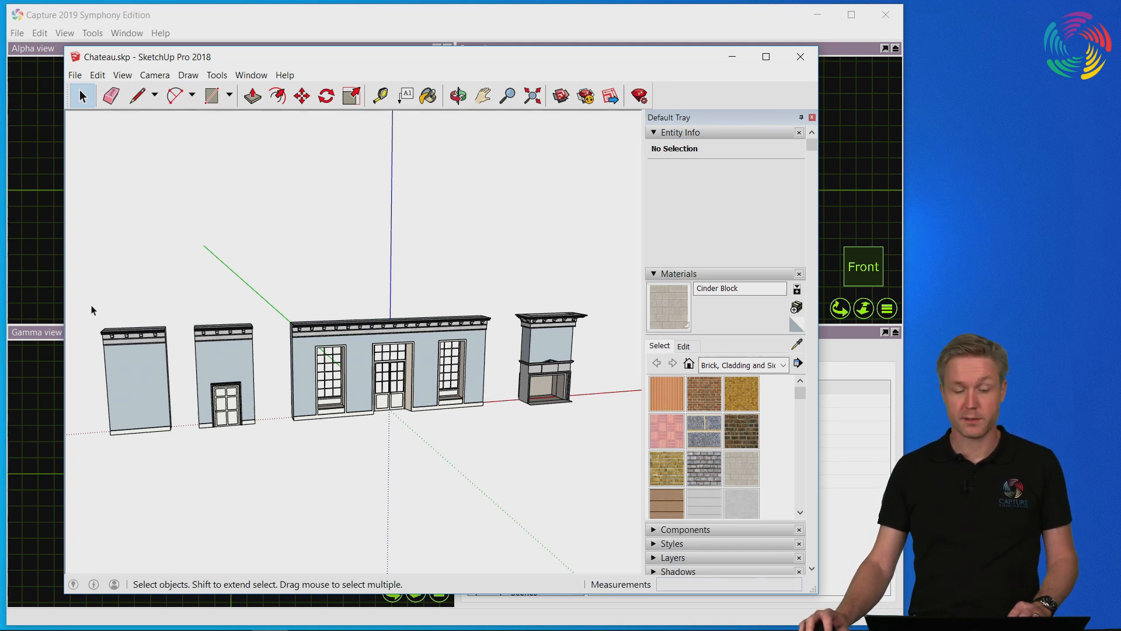
{"action": "mouse_move", "coordinate": [108, 310]}
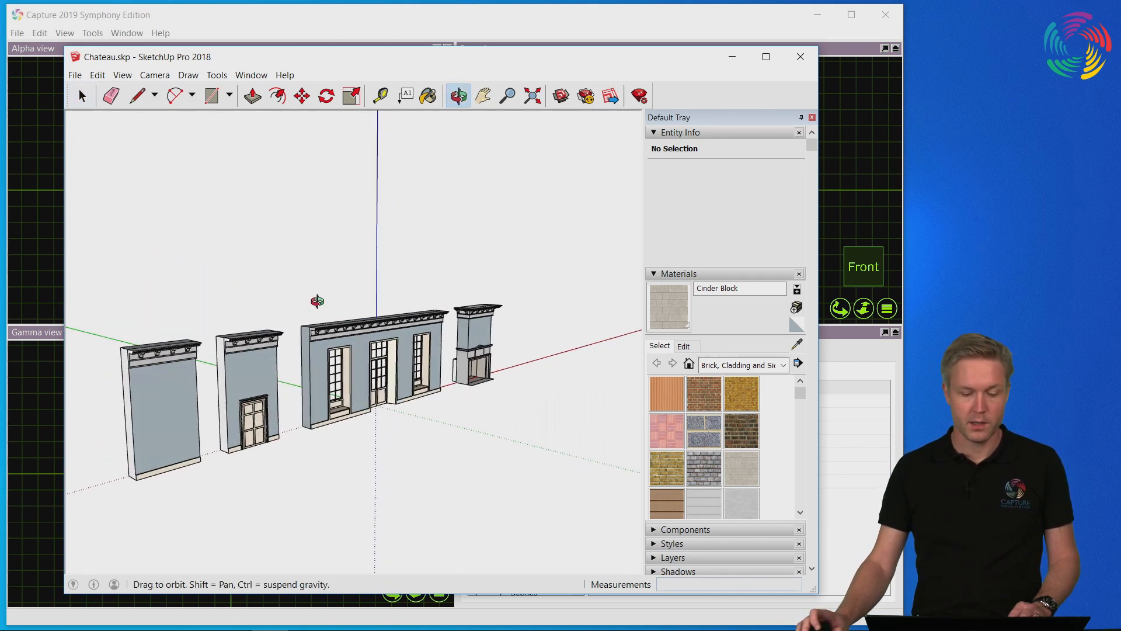
- Import Chateau.skp and scroll its log of 7706 polygons, 607 lines and errors
{"action": "left_click", "coordinate": [82, 95]}
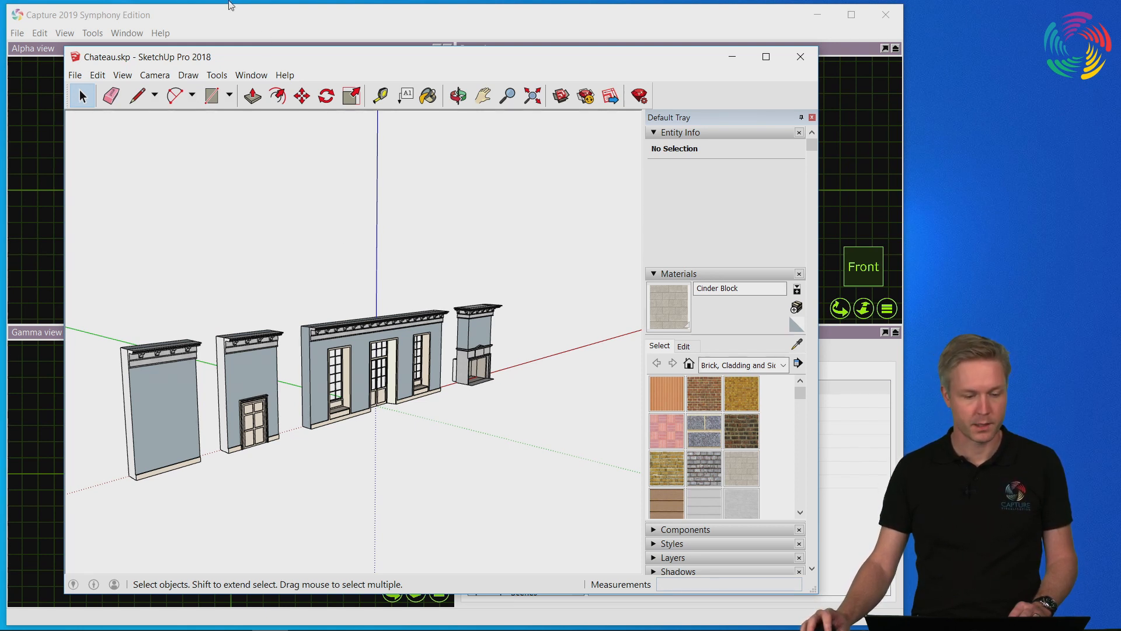
{"action": "left_click", "coordinate": [799, 57]}
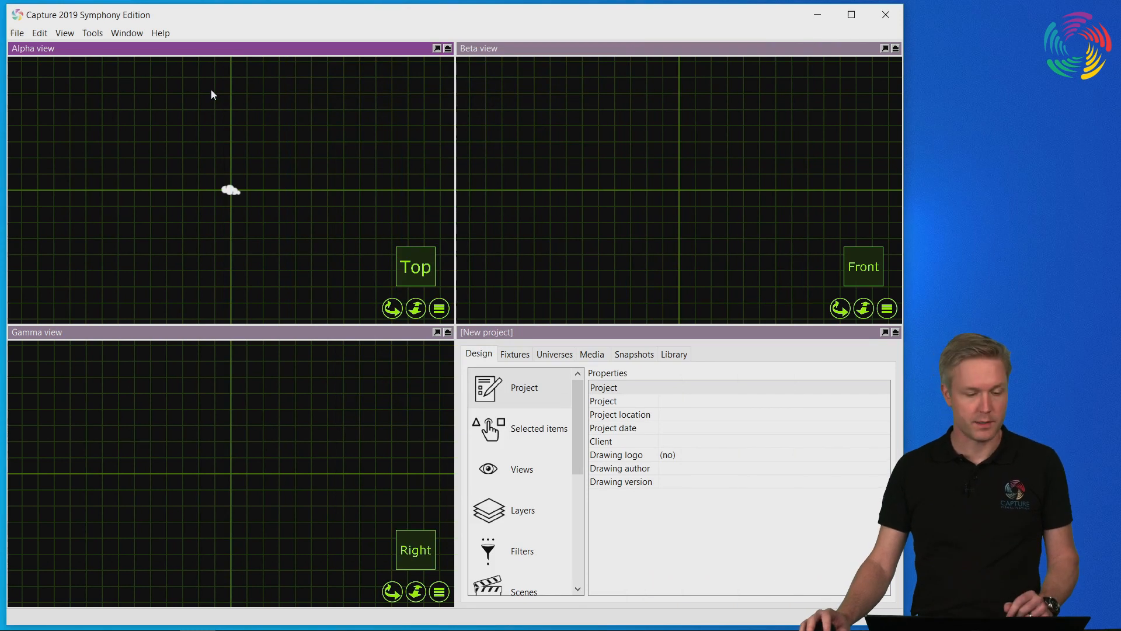
{"action": "mouse_move", "coordinate": [118, 102]}
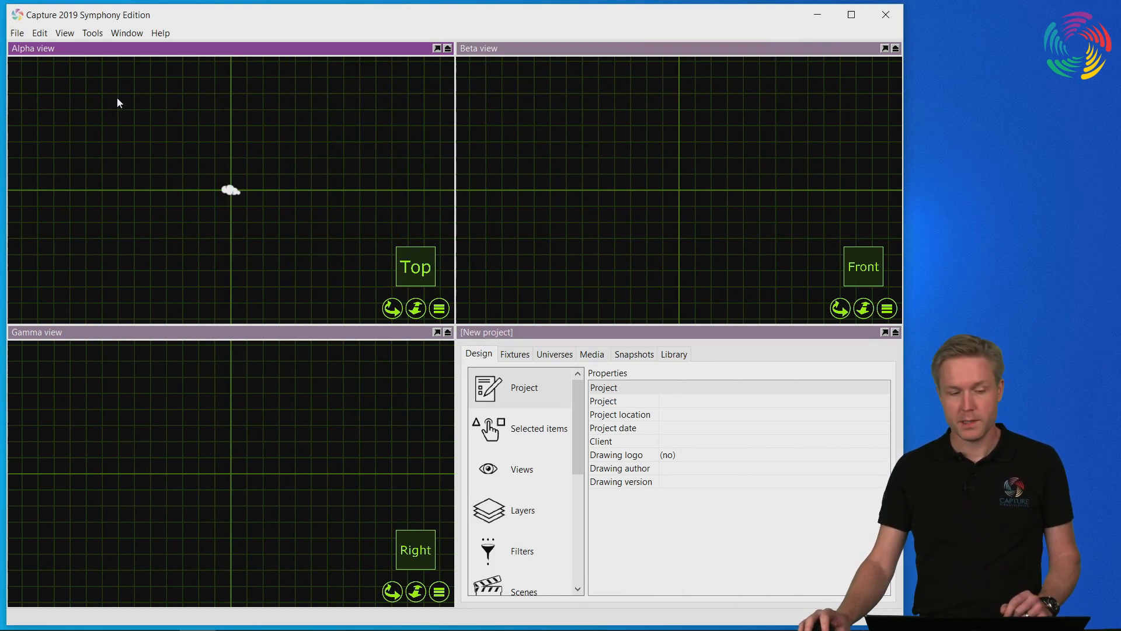
{"action": "left_click", "coordinate": [16, 33]}
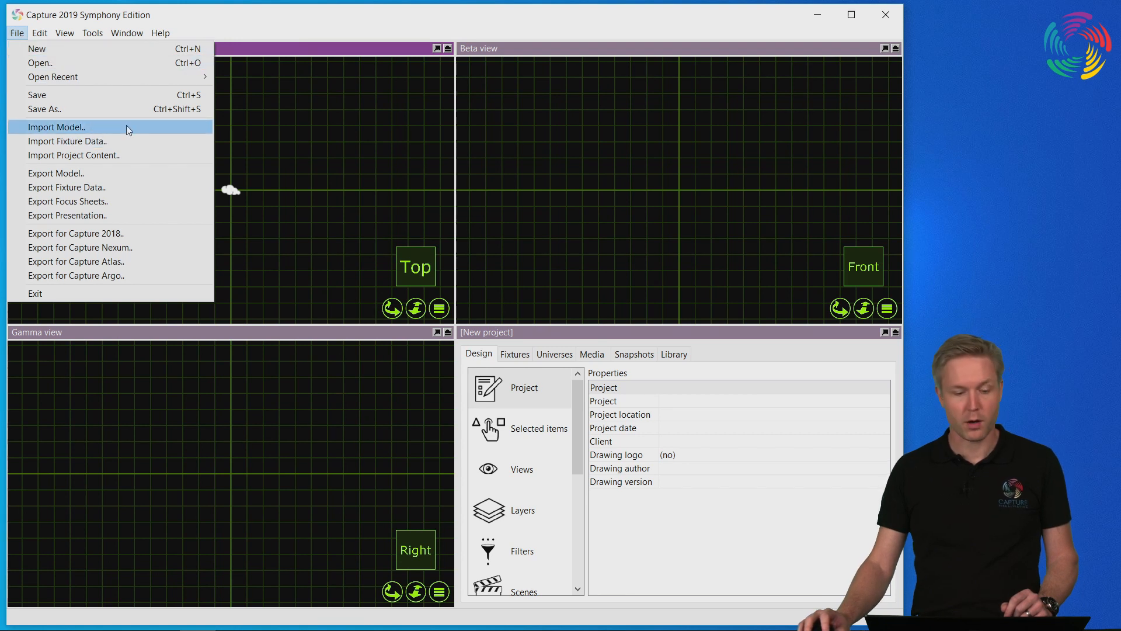
{"action": "left_click", "coordinate": [56, 127]}
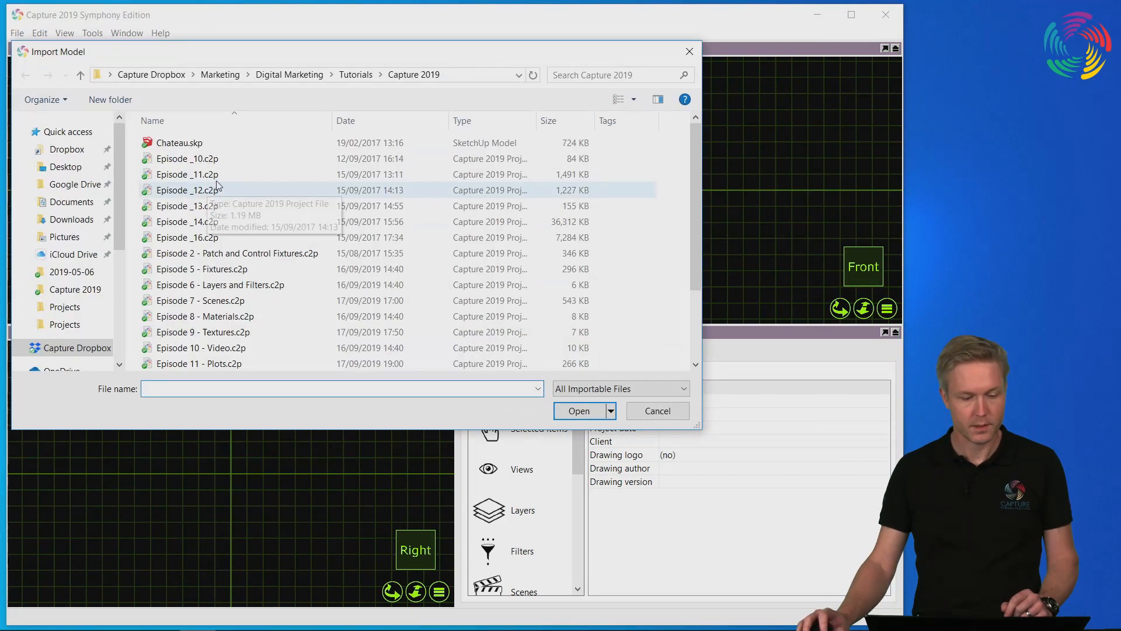
{"action": "left_click", "coordinate": [179, 143]}
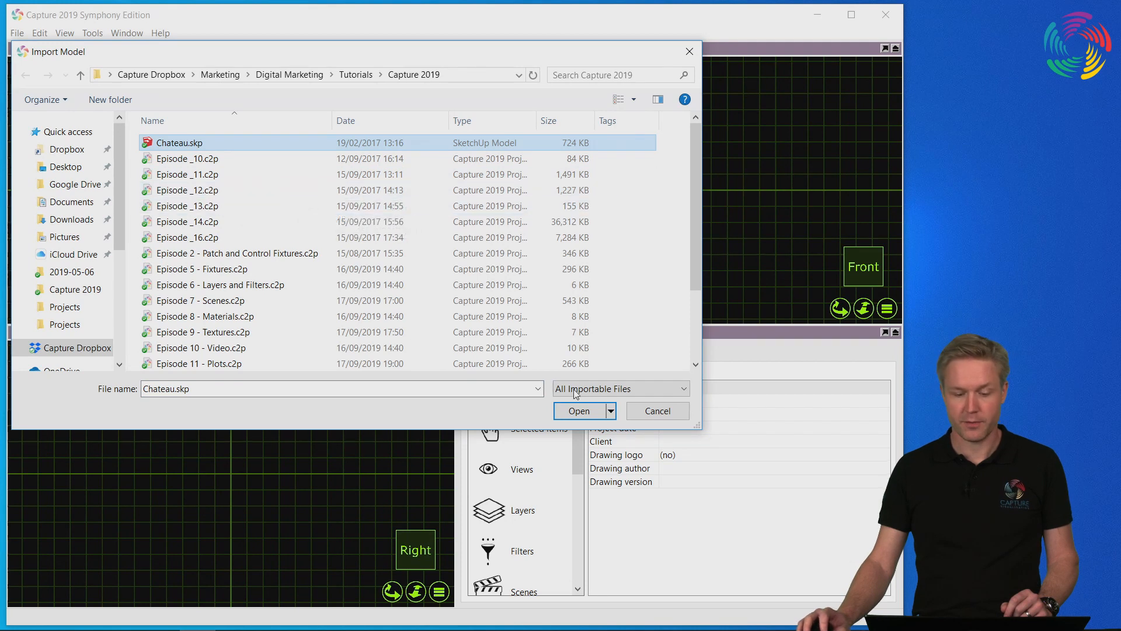
{"action": "left_click", "coordinate": [578, 410]}
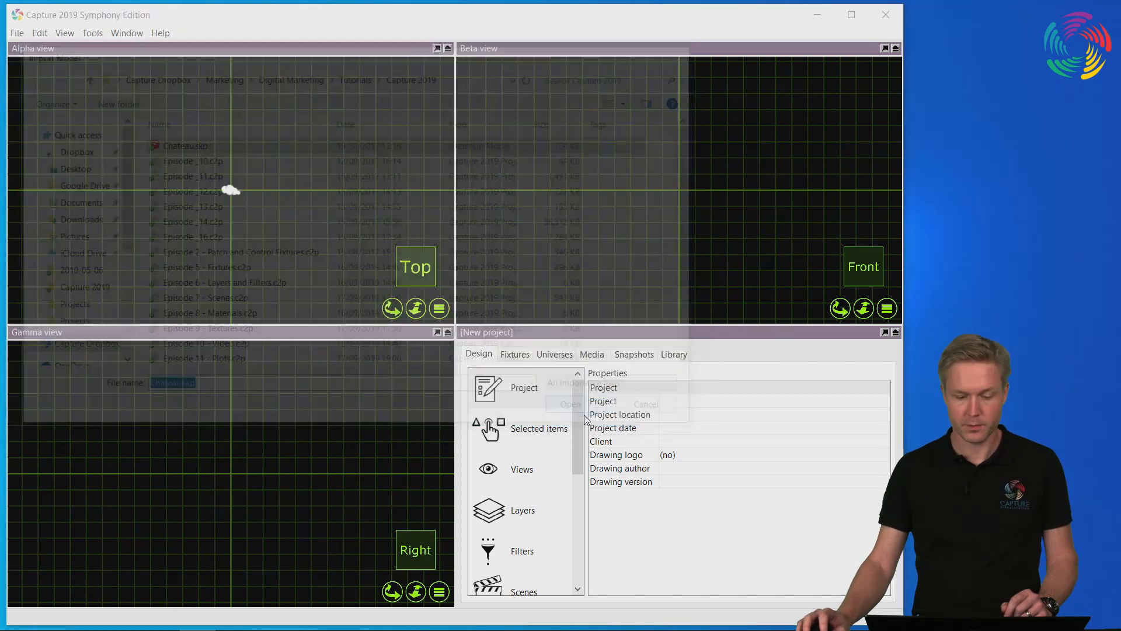
{"action": "left_click", "coordinate": [570, 404]}
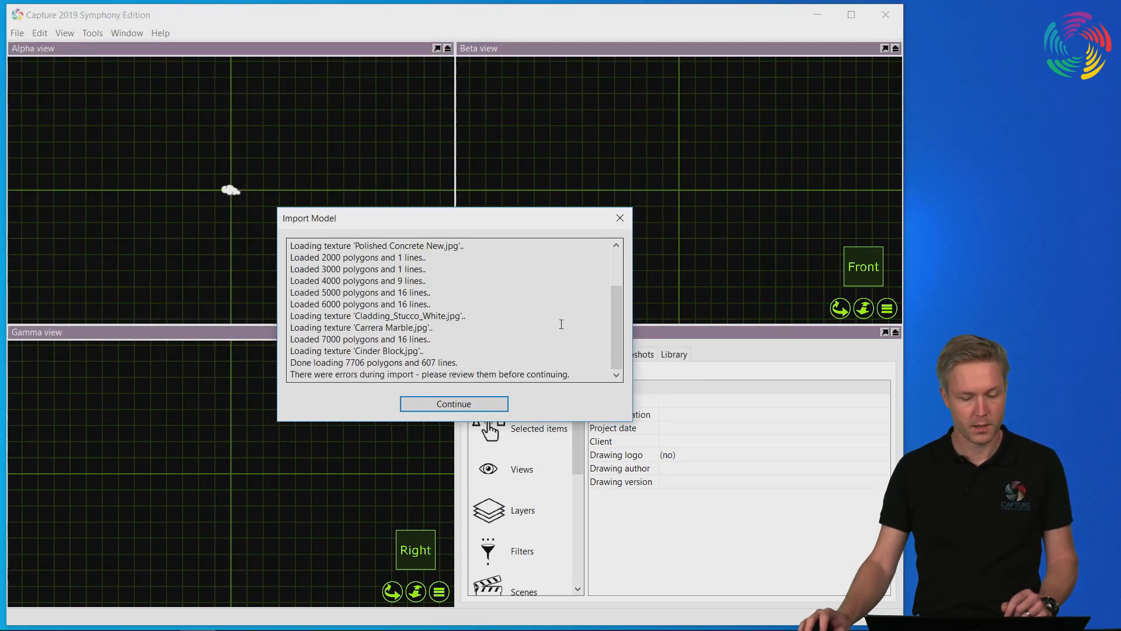
{"action": "mouse_move", "coordinate": [610, 335]}
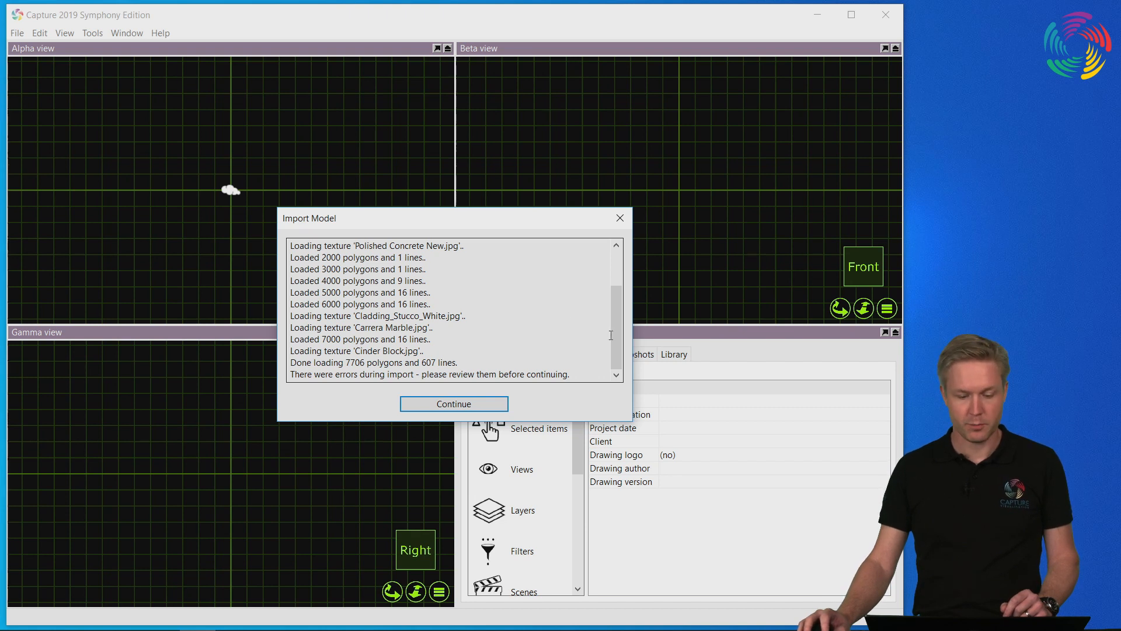
{"action": "scroll", "scroll_direction": "up", "scroll_amount": 3}
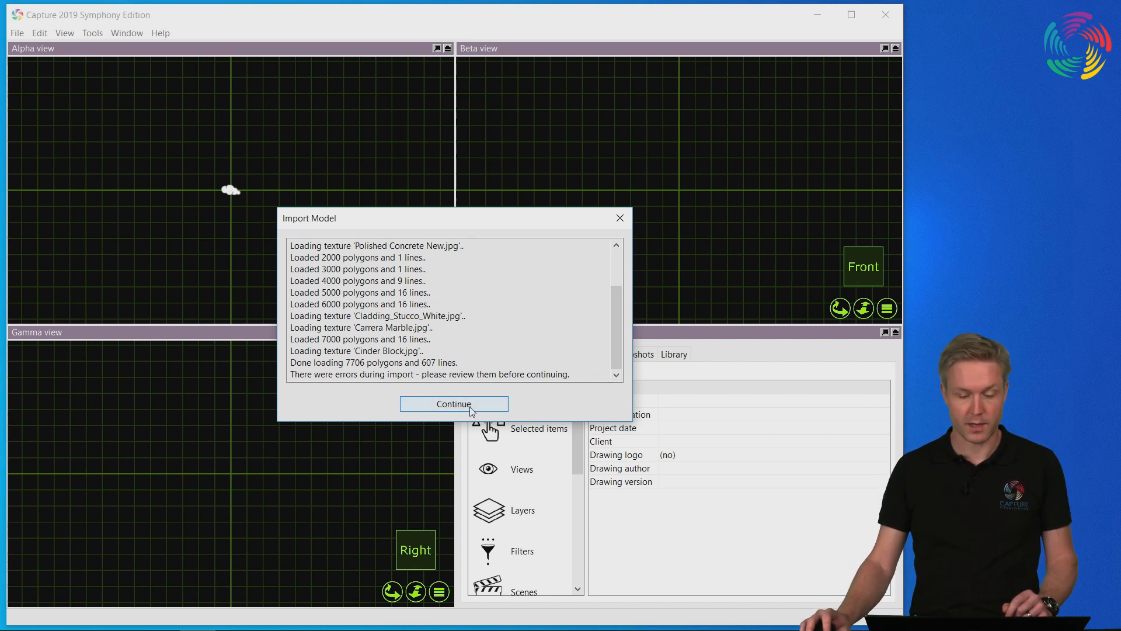
- Continue past the import report and keep Include layers set to Referenced
{"action": "left_click", "coordinate": [453, 404]}
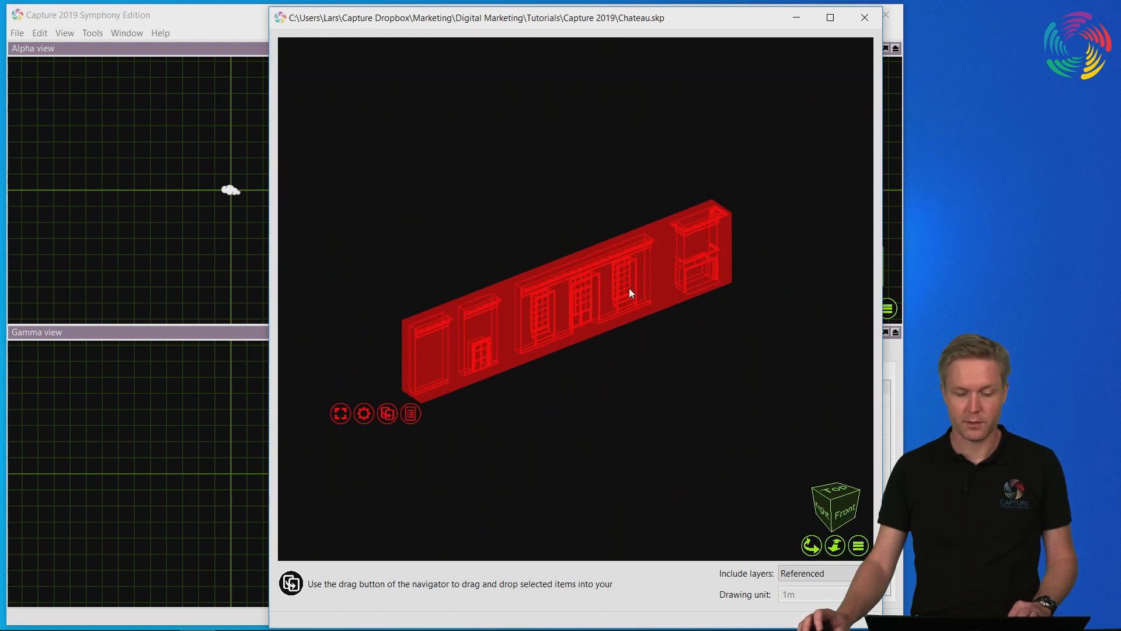
{"action": "mouse_move", "coordinate": [610, 300]}
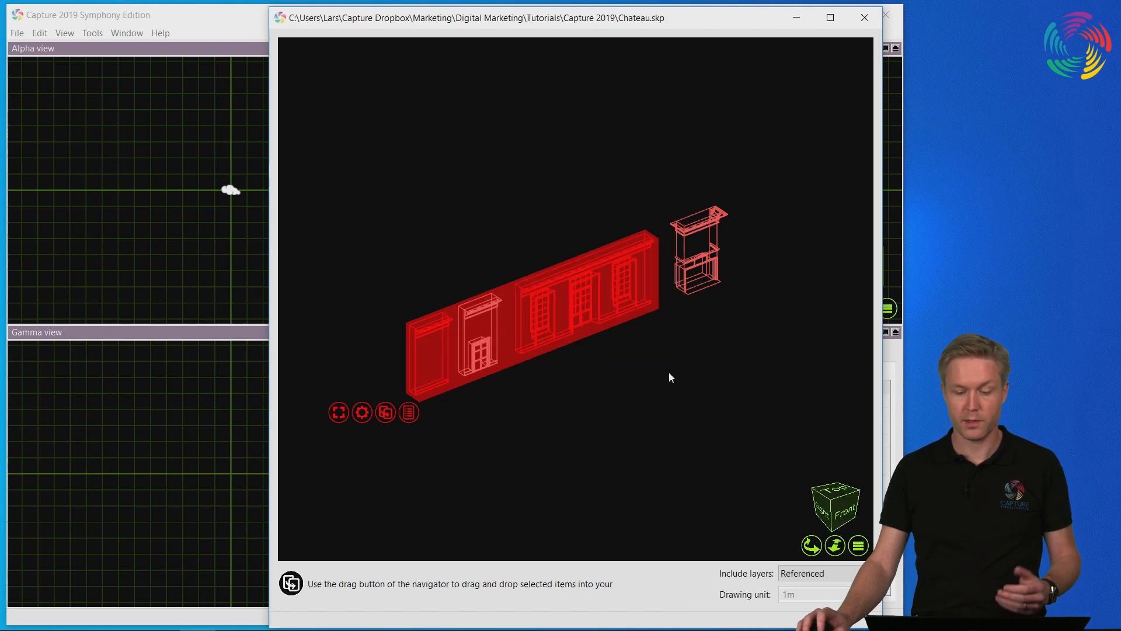
{"action": "mouse_move", "coordinate": [660, 341]}
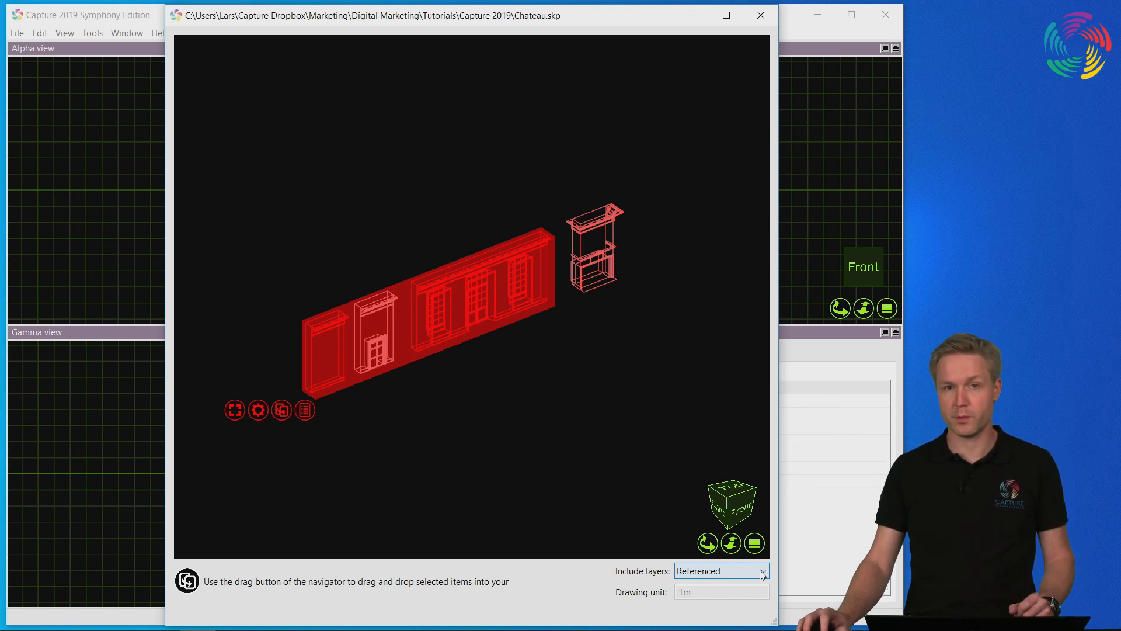
{"action": "left_click", "coordinate": [761, 570]}
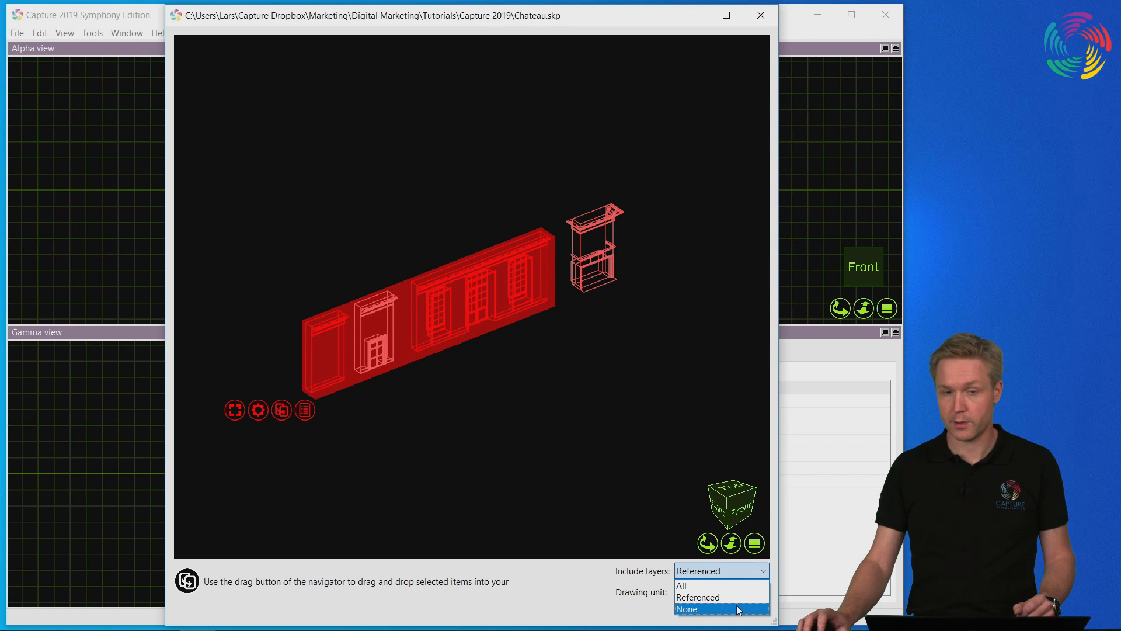
{"action": "left_click", "coordinate": [697, 597]}
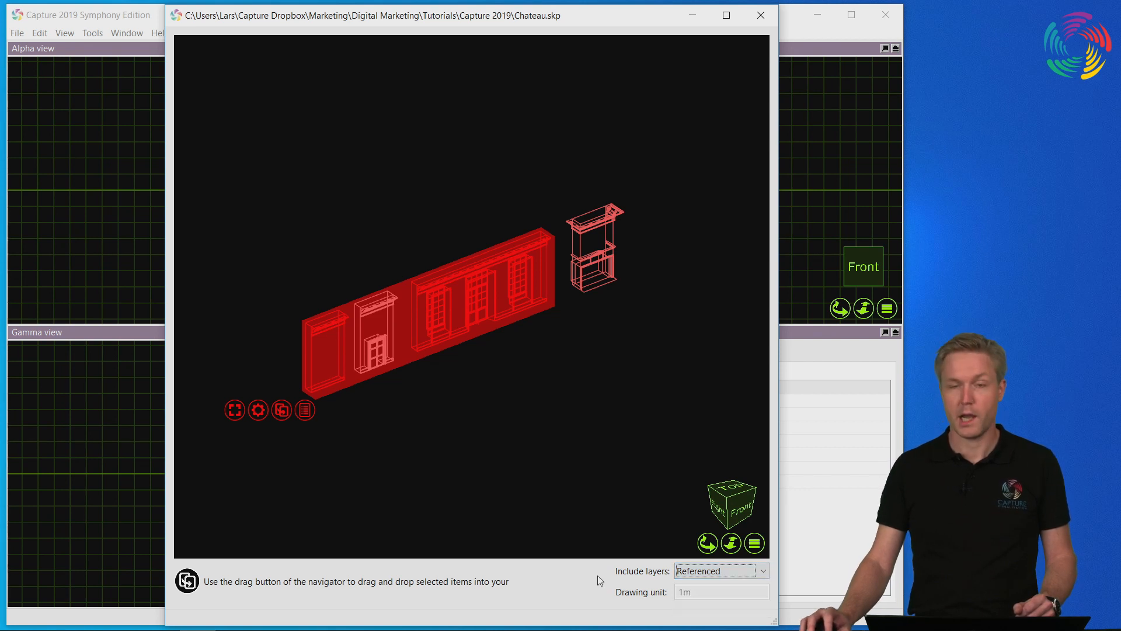
{"action": "mouse_move", "coordinate": [511, 391]}
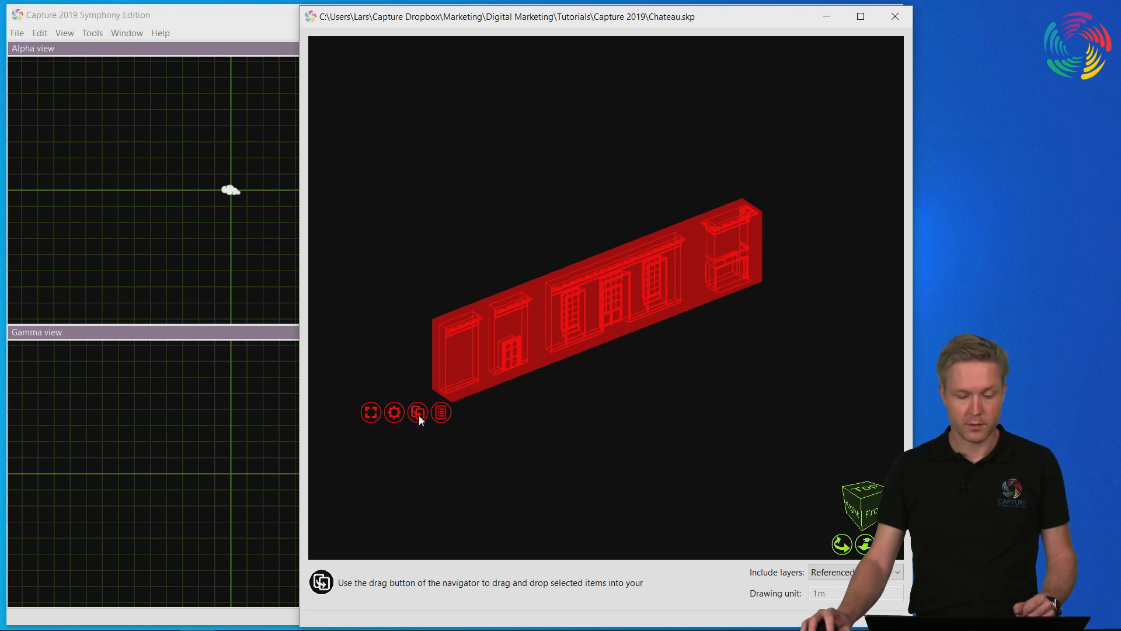
{"action": "mouse_move", "coordinate": [392, 280]}
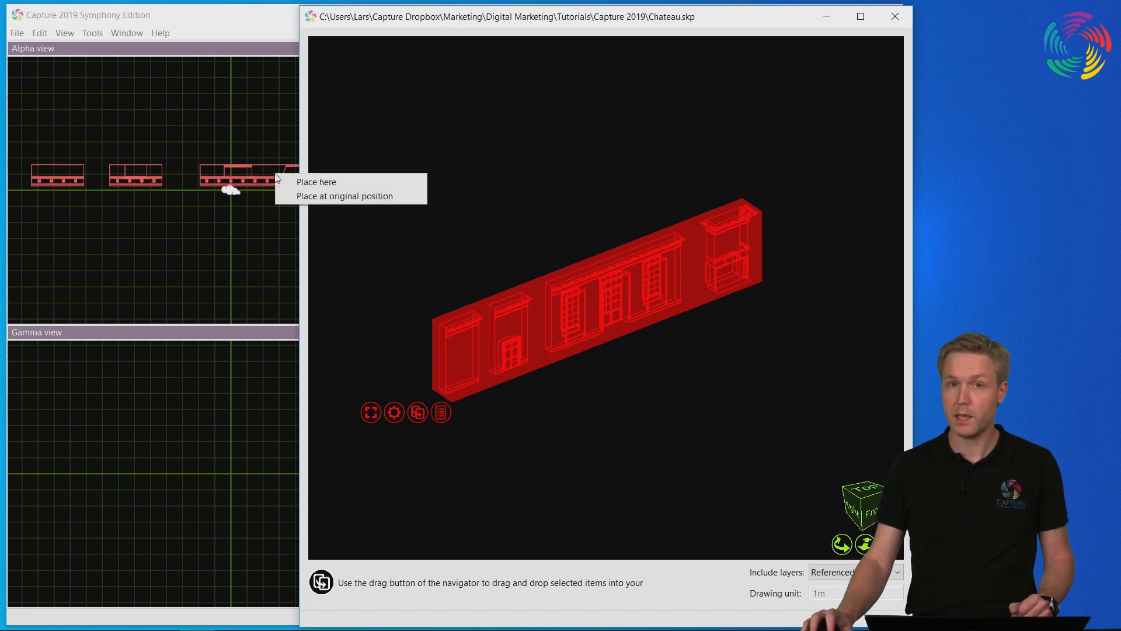
{"action": "mouse_move", "coordinate": [350, 182]}
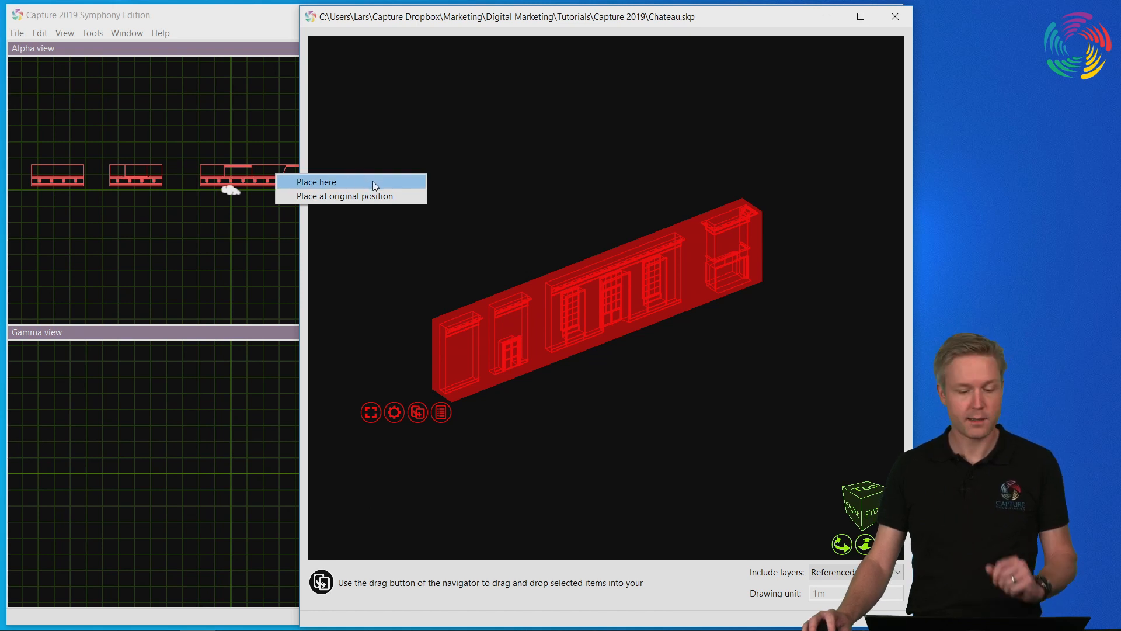
{"action": "mouse_move", "coordinate": [347, 196]}
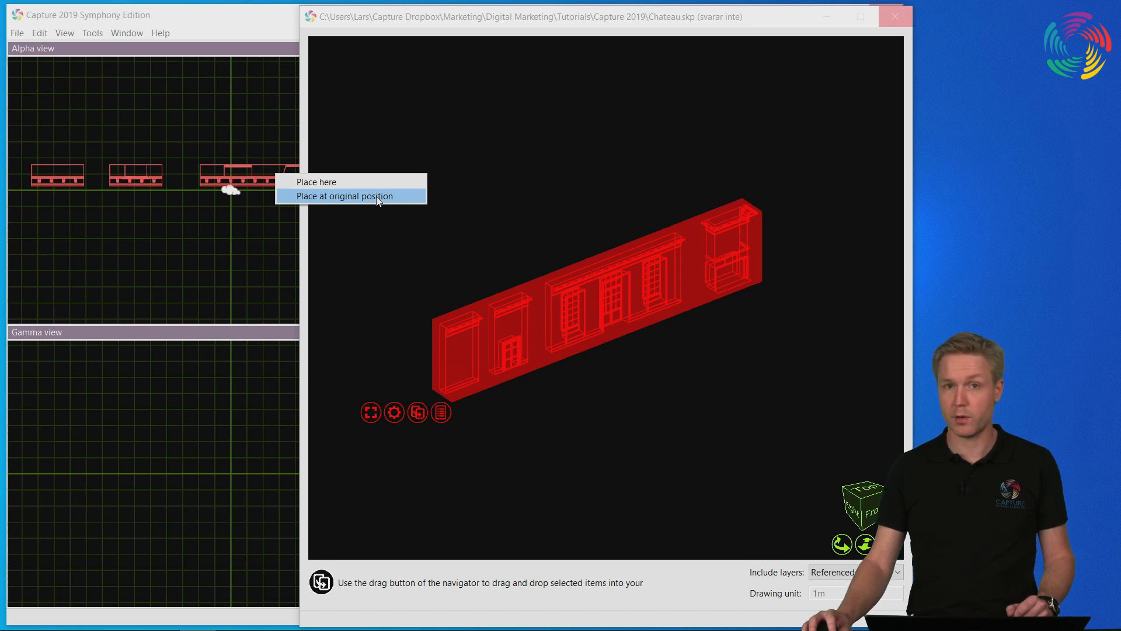
{"action": "mouse_move", "coordinate": [337, 200]}
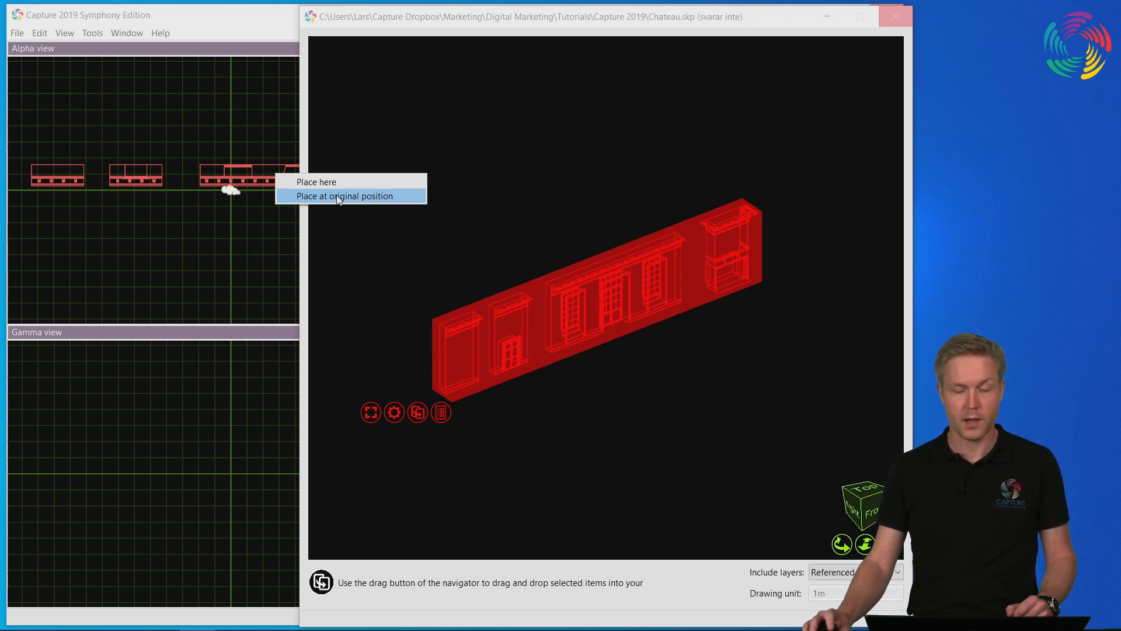
- Place the Chateau walls at their original position, then select them in the top view
{"action": "left_click", "coordinate": [344, 197]}
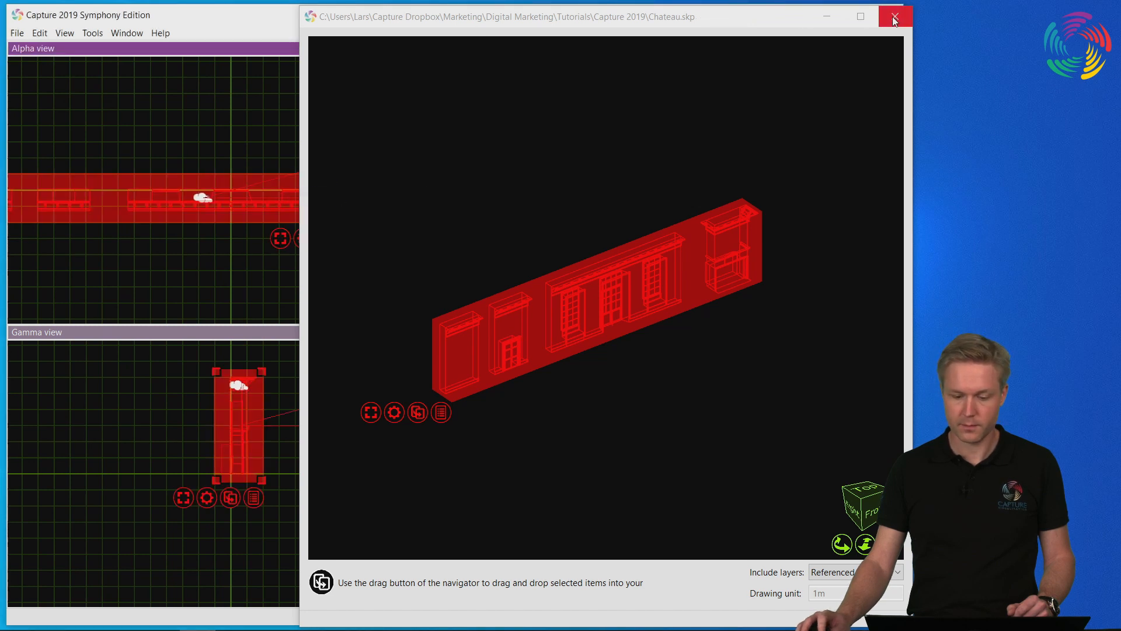
{"action": "left_click", "coordinate": [893, 15]}
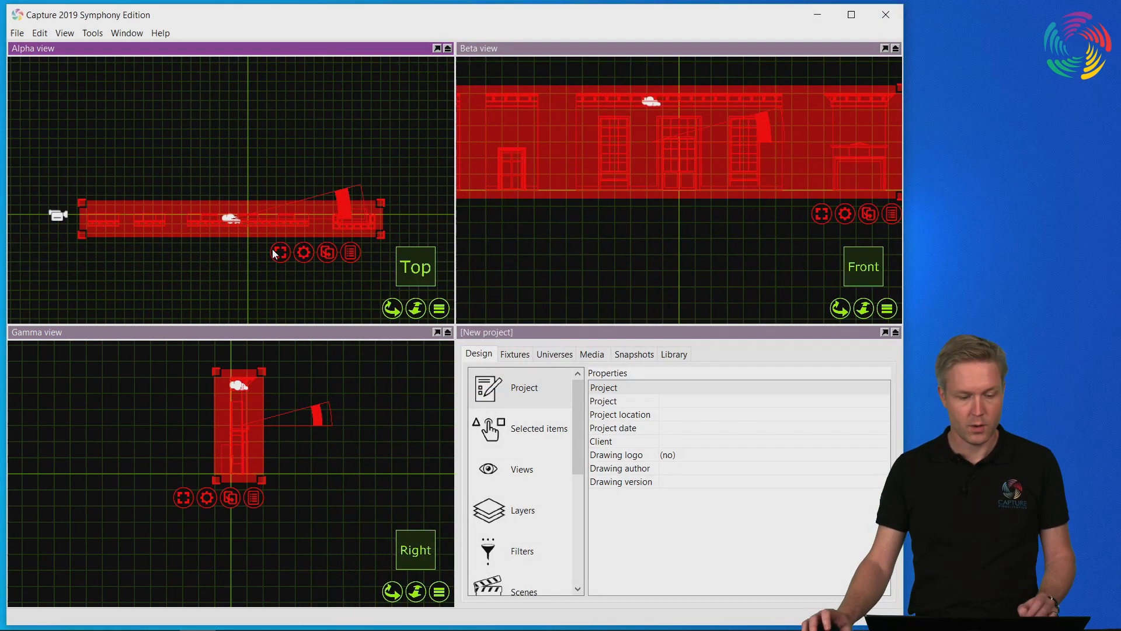
{"action": "mouse_move", "coordinate": [256, 273]}
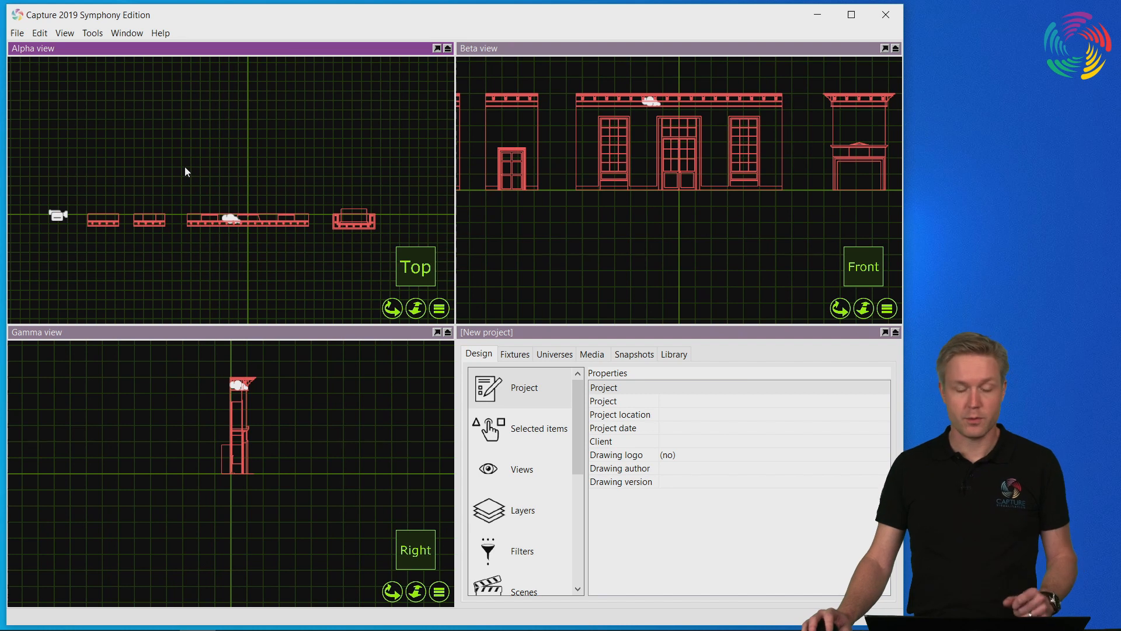
{"action": "mouse_move", "coordinate": [152, 152]}
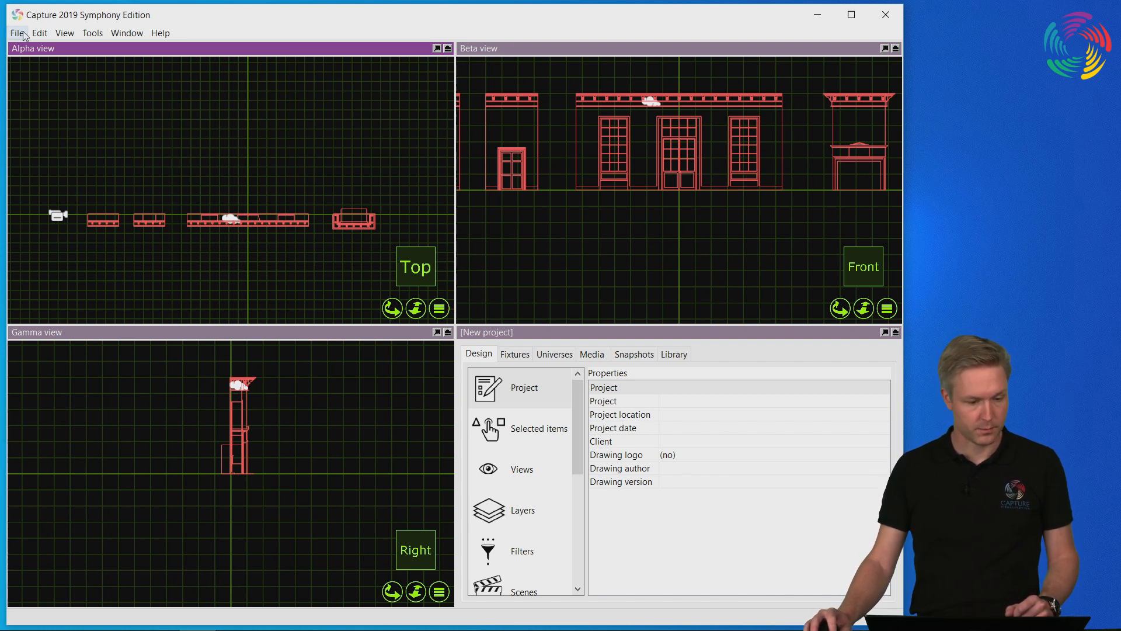
- Bring up the File menu's import options again
{"action": "left_click", "coordinate": [17, 32]}
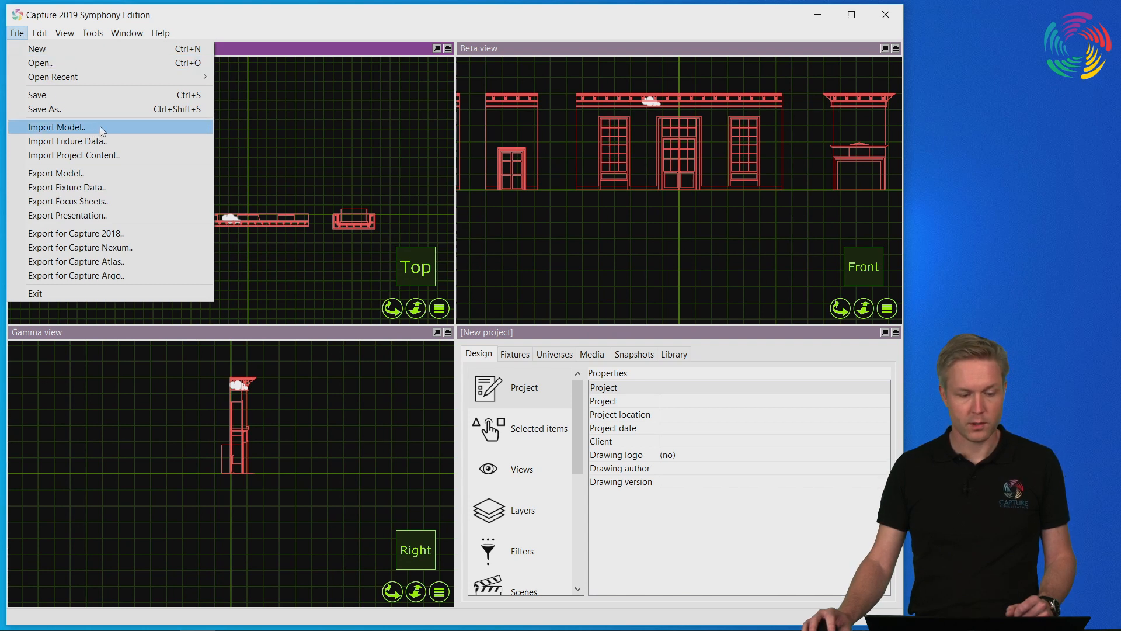
- Import Chateau.skp again and scroll through its 7706-polygon import log
{"action": "left_click", "coordinate": [56, 126]}
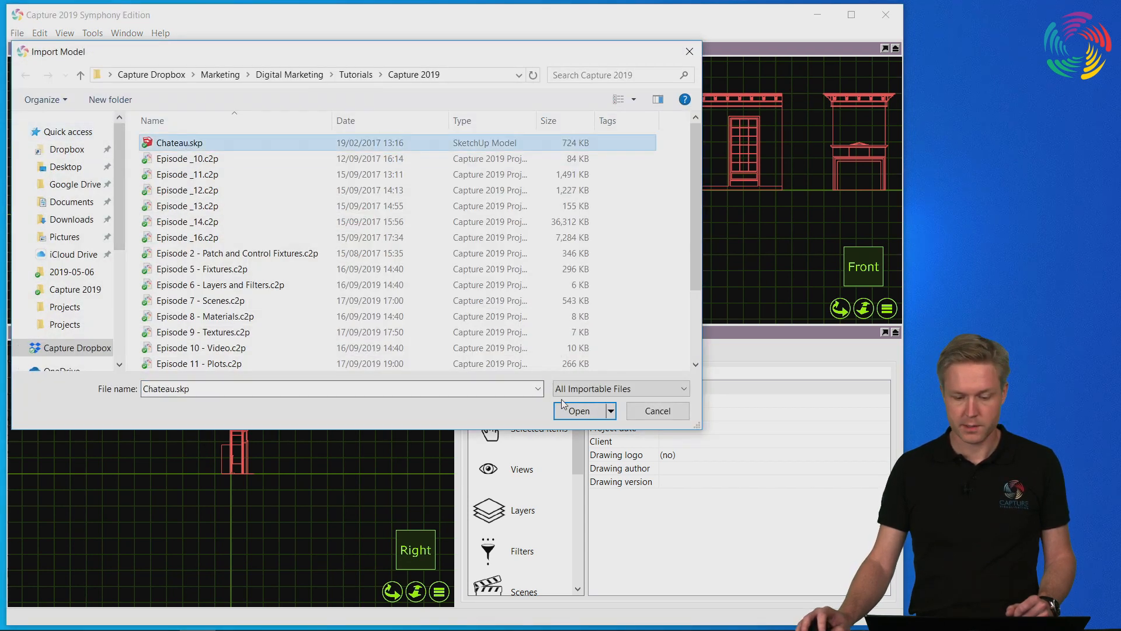
{"action": "left_click", "coordinate": [578, 411]}
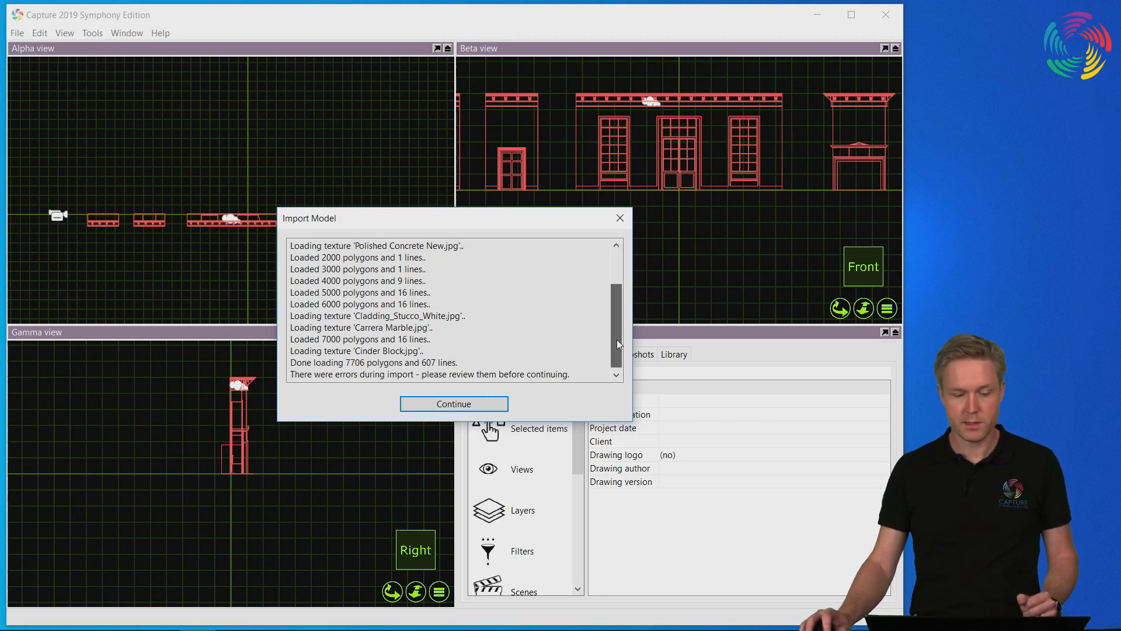
{"action": "scroll", "scroll_direction": "up", "scroll_amount": 3}
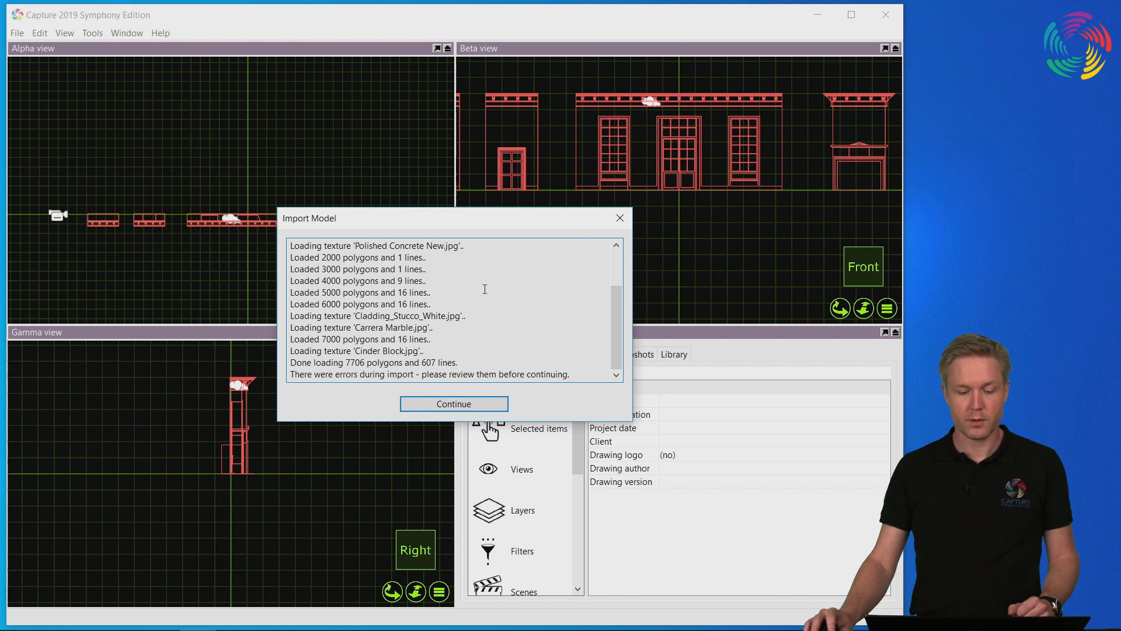
{"action": "mouse_move", "coordinate": [453, 404]}
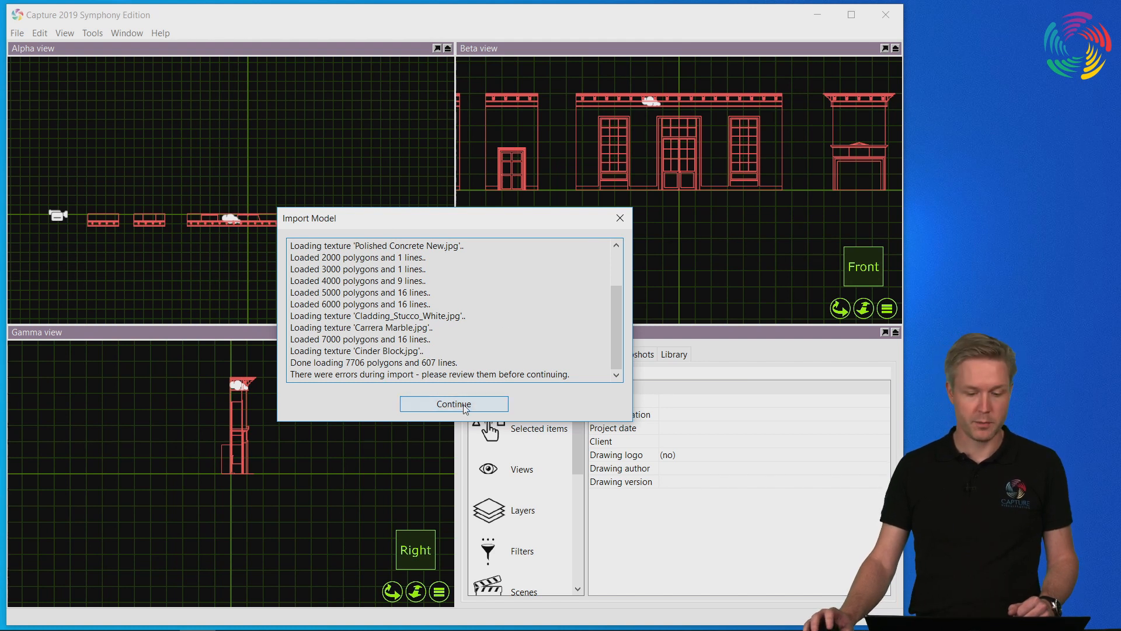
- Accept the second import despite errors and close the model preview window
{"action": "left_click", "coordinate": [453, 405]}
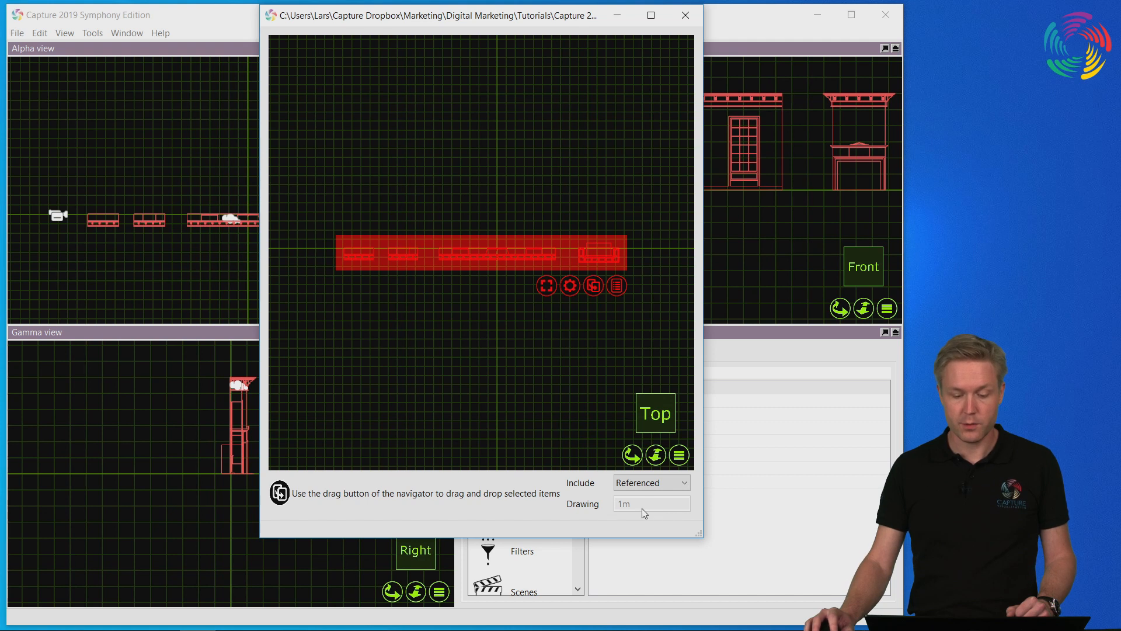
{"action": "mouse_move", "coordinate": [643, 509]}
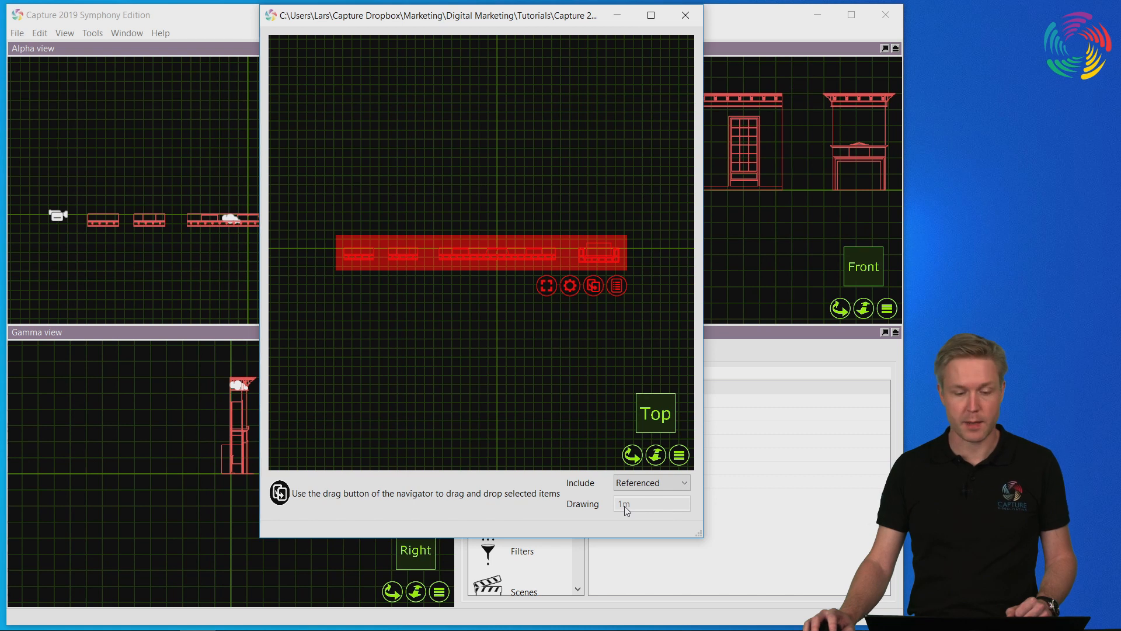
{"action": "mouse_move", "coordinate": [684, 15]}
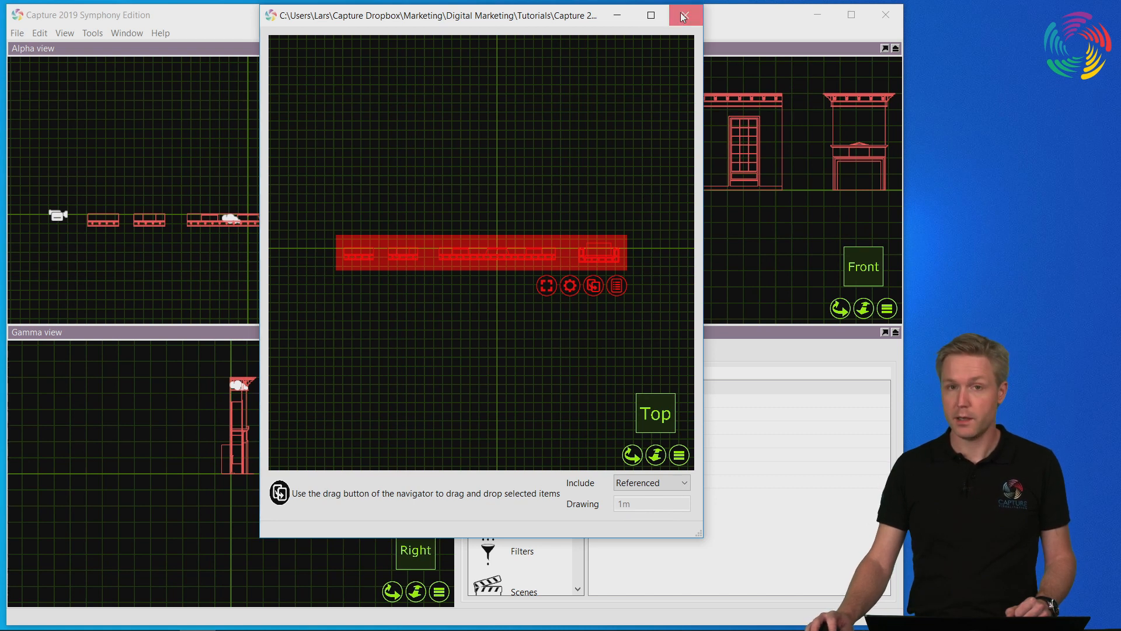
{"action": "left_click", "coordinate": [685, 15]}
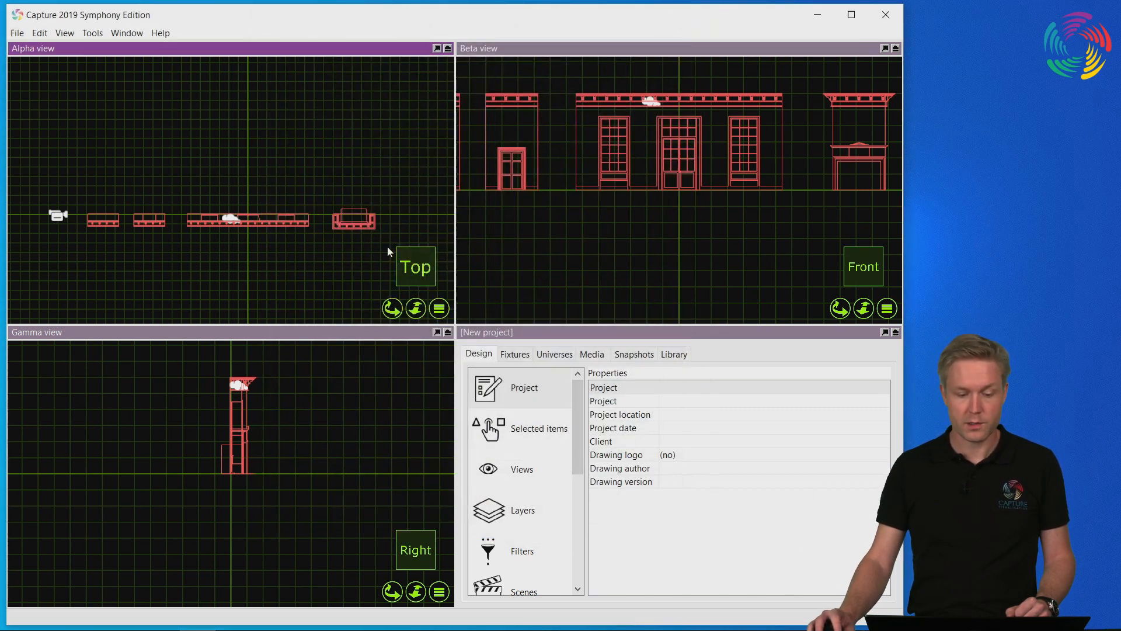
- Select the far-right Chateau piece and set its Drawing unit to 304.8mm
{"action": "left_click", "coordinate": [354, 219]}
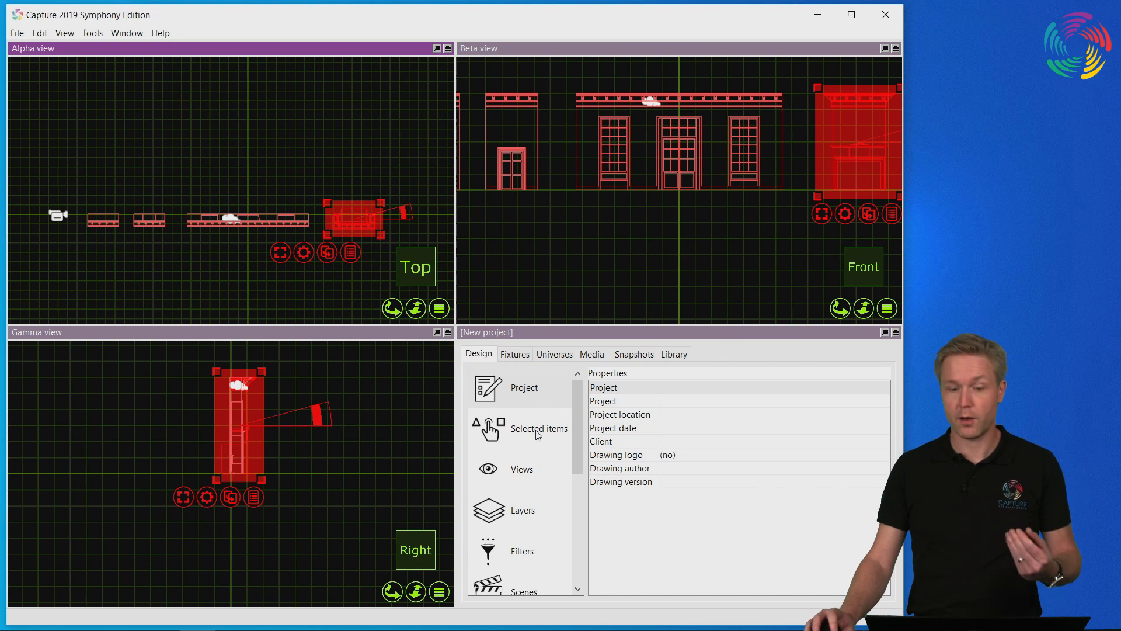
{"action": "left_click", "coordinate": [539, 428]}
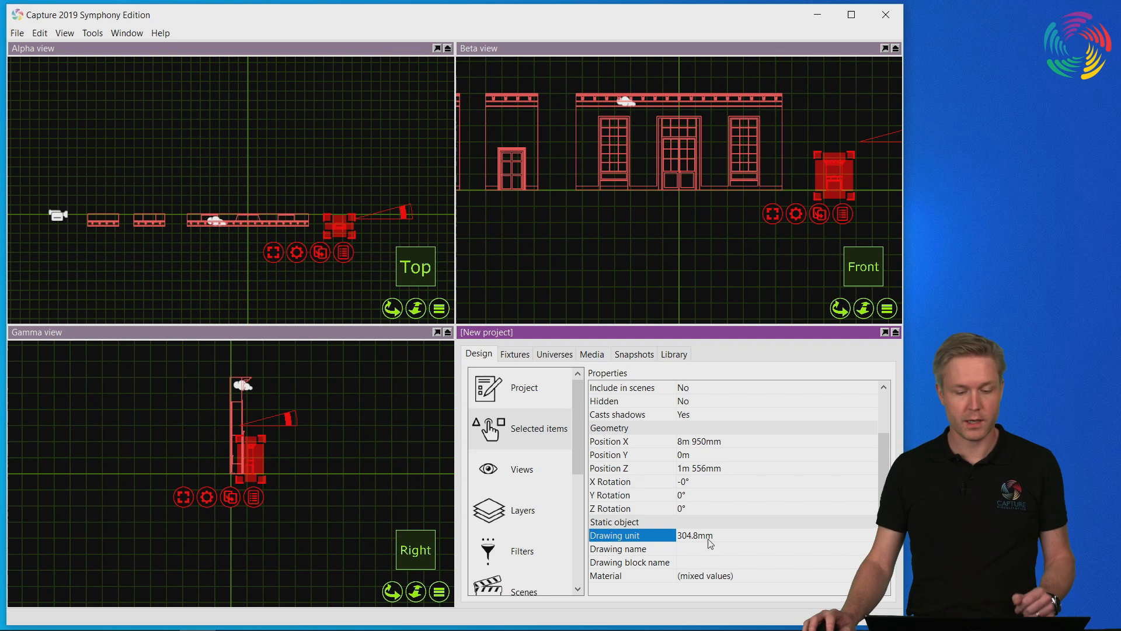
{"action": "mouse_move", "coordinate": [981, 251]}
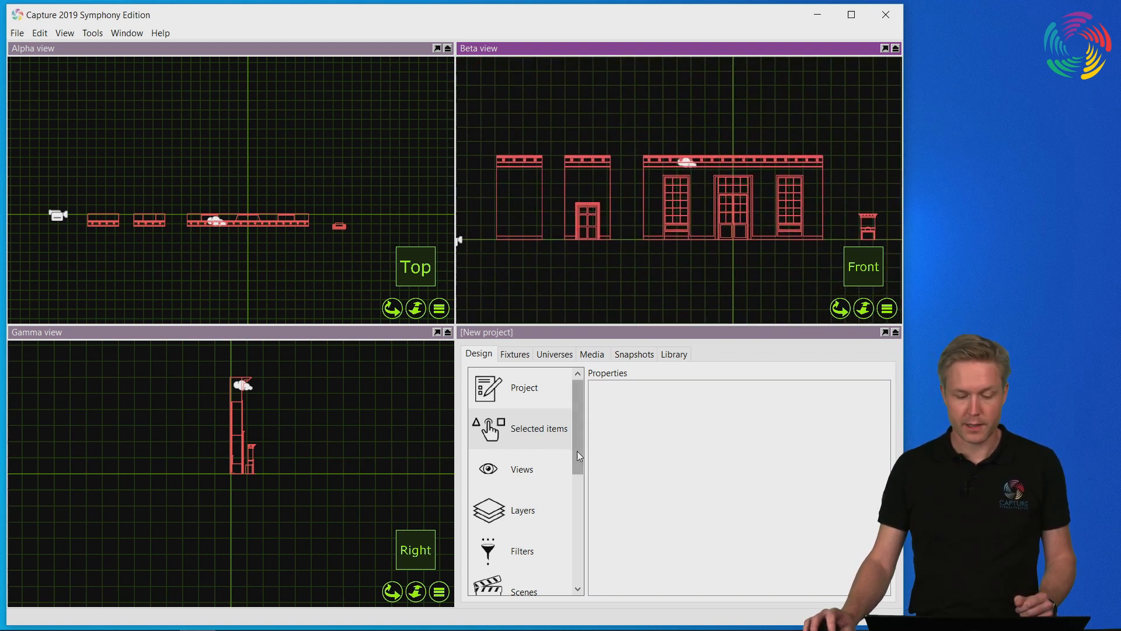
- Show the Materials list and review 0028_AntiqueWhite's Smoothness and Metallic settings
{"action": "left_click", "coordinate": [528, 461]}
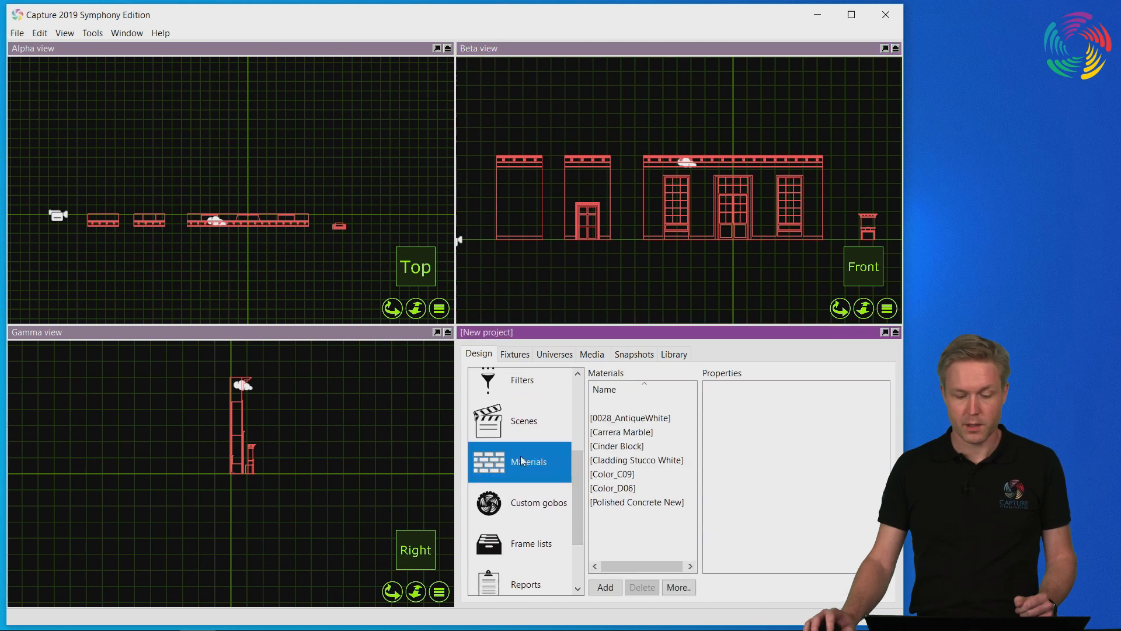
{"action": "mouse_move", "coordinate": [640, 426]}
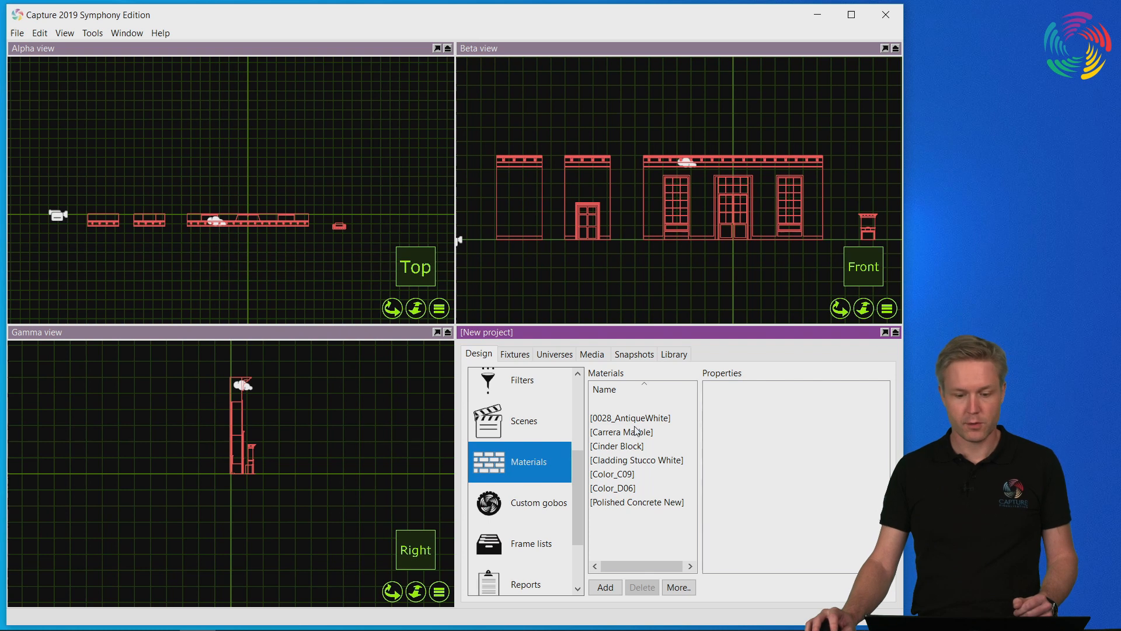
{"action": "left_click", "coordinate": [630, 418]}
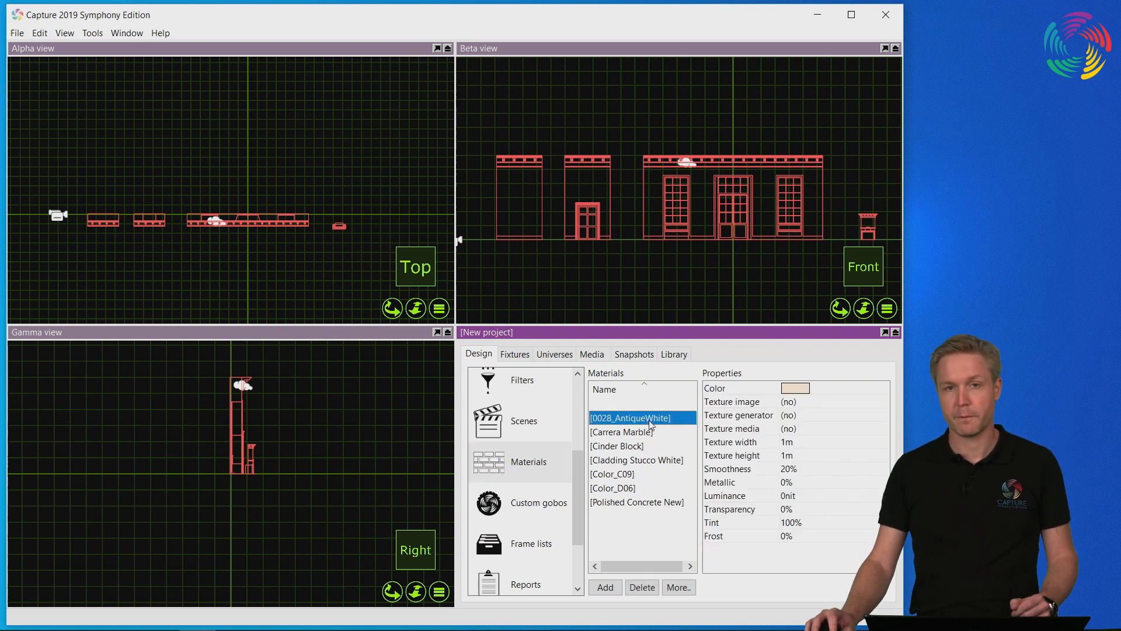
{"action": "mouse_move", "coordinate": [665, 448]}
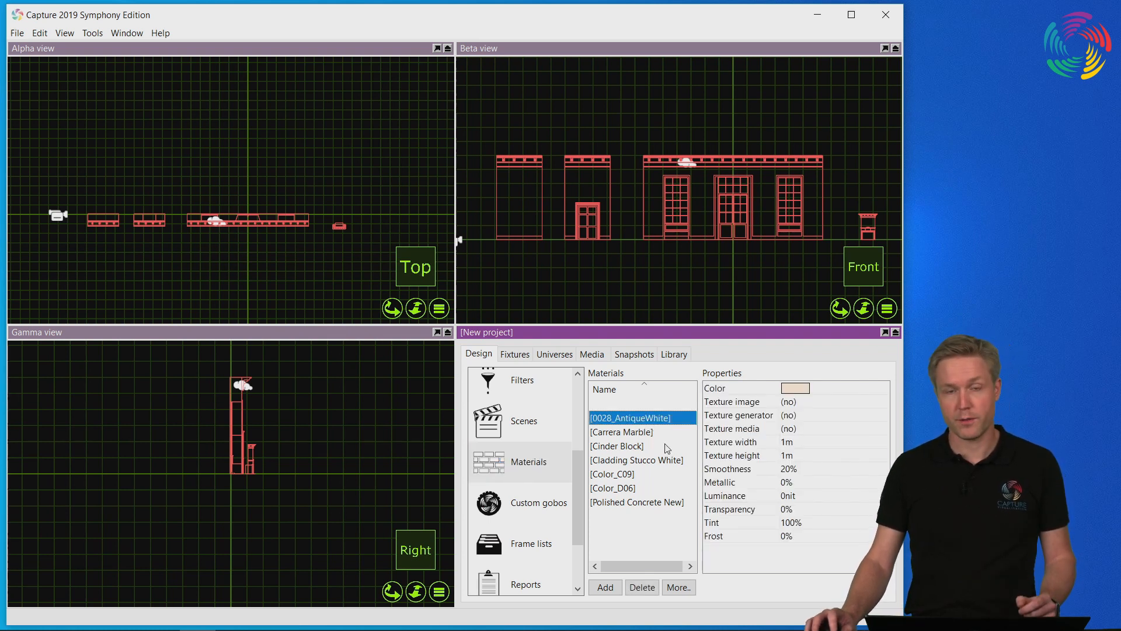
{"action": "mouse_move", "coordinate": [818, 487]}
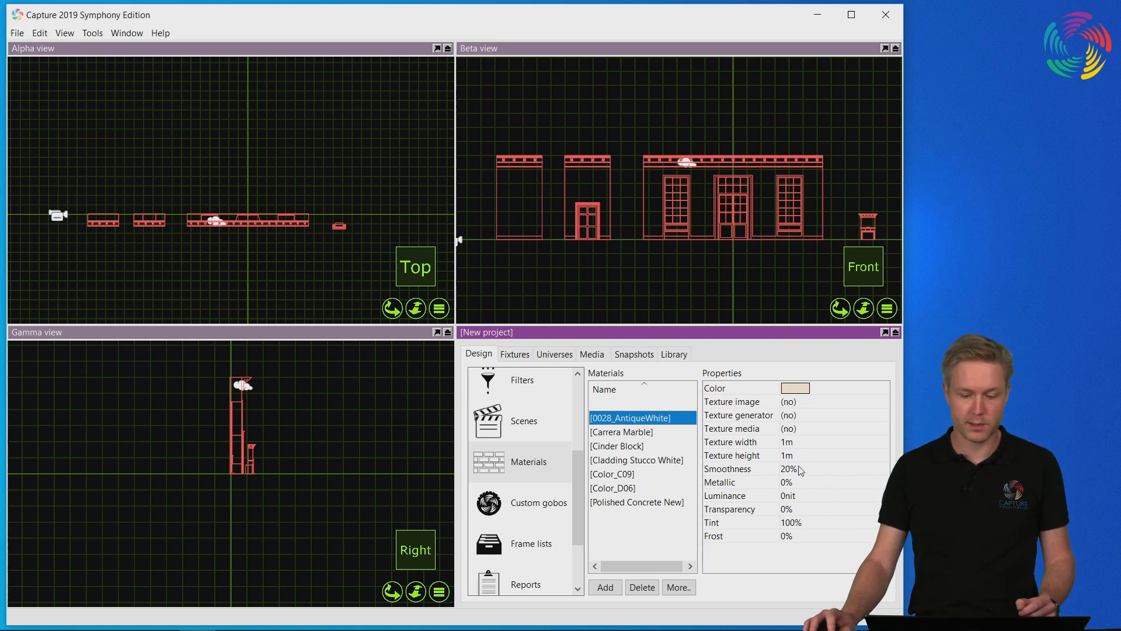
{"action": "left_click", "coordinate": [726, 468]}
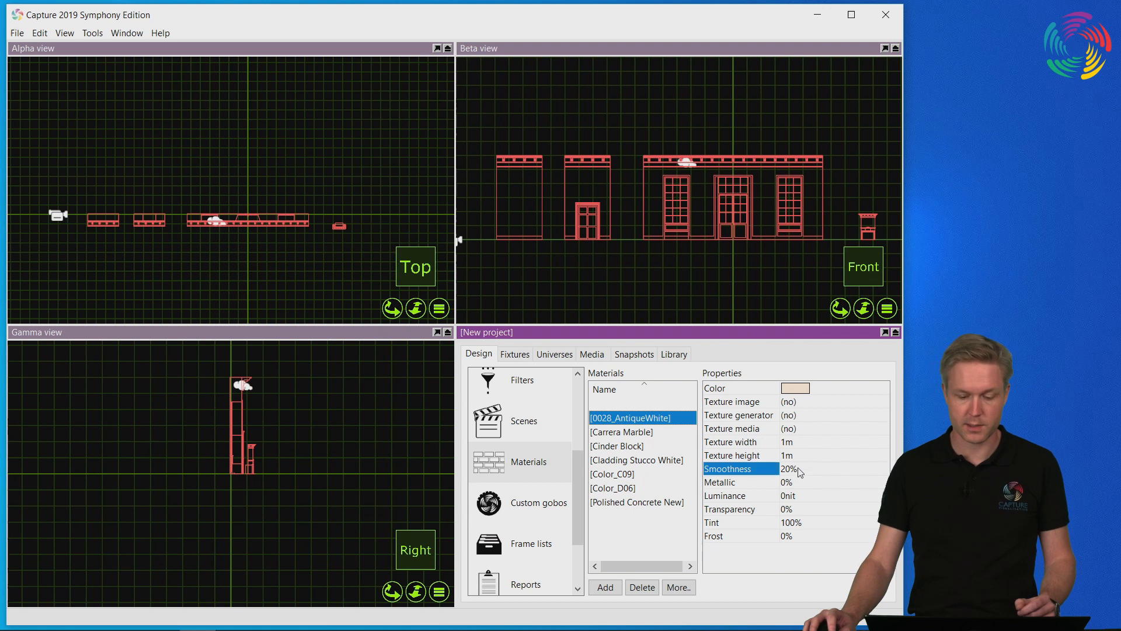
{"action": "left_click", "coordinate": [740, 481]}
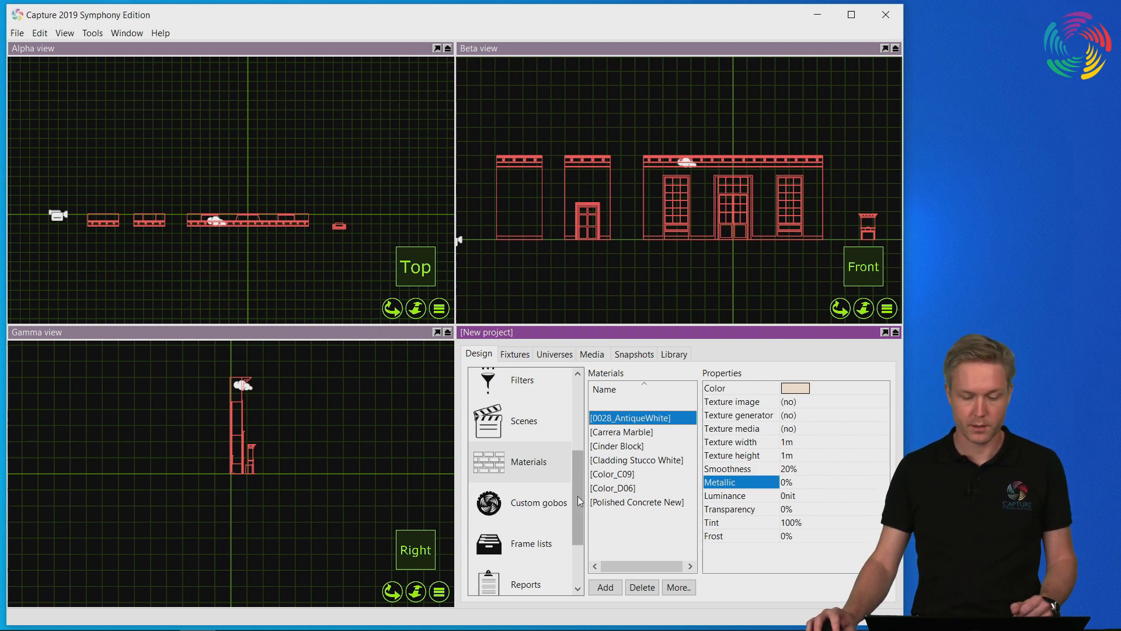
- Show the Layers list and select the imported Layer0
{"action": "left_click", "coordinate": [522, 449]}
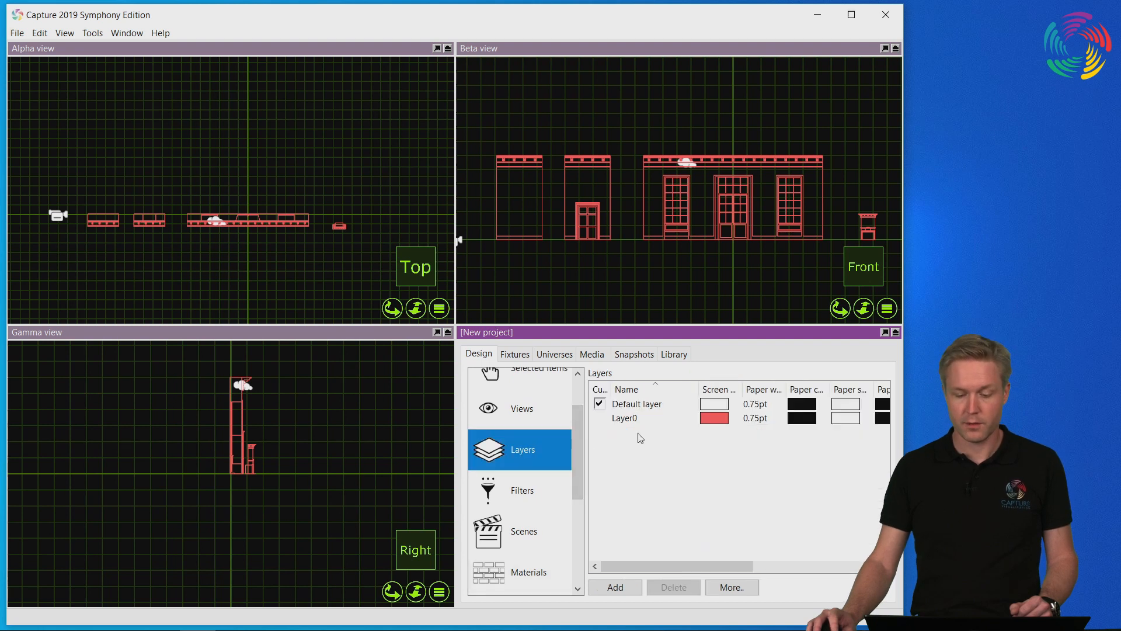
{"action": "left_click", "coordinate": [624, 417]}
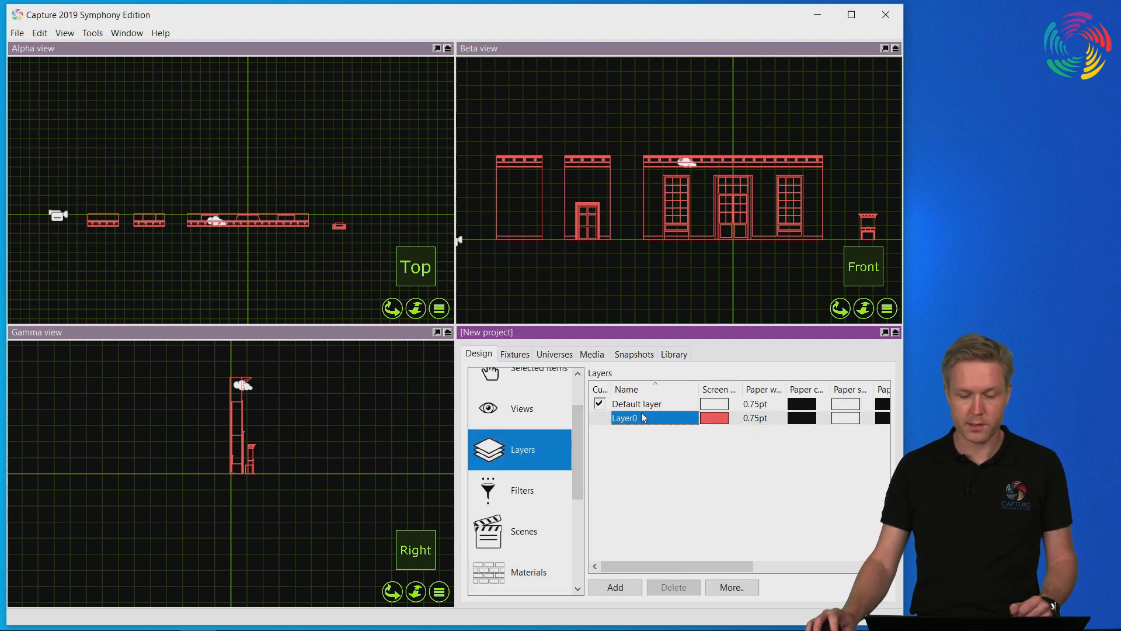